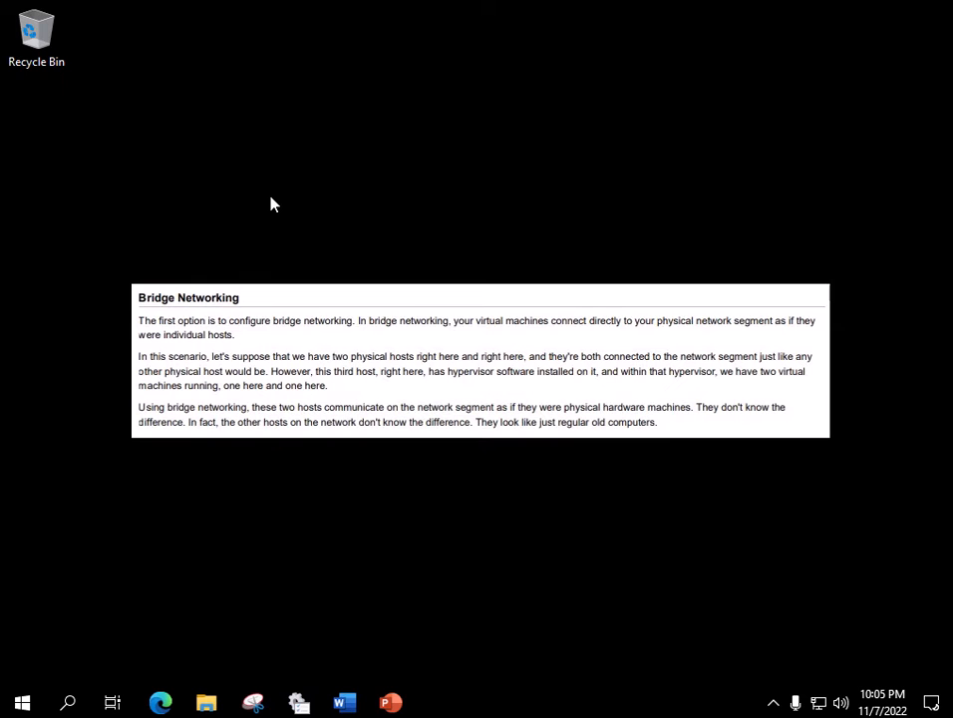
{"action": "mouse_move", "coordinate": [25, 665]}
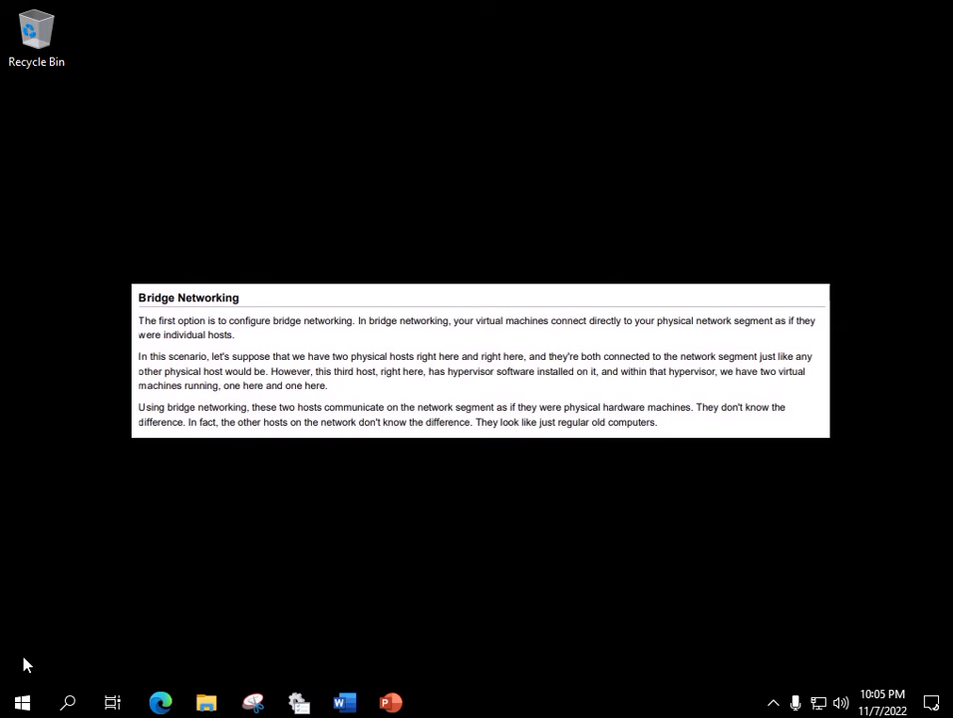
Open the Start menu to show the app list and Windows Server tiles
{"action": "left_click", "coordinate": [22, 702]}
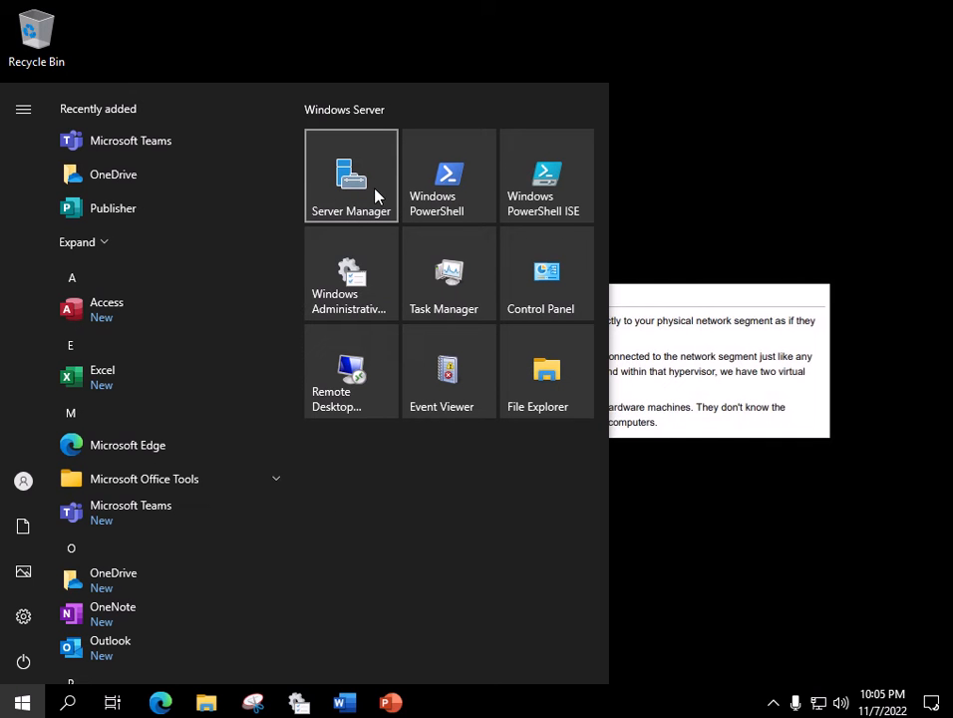
{"action": "mouse_move", "coordinate": [379, 189]}
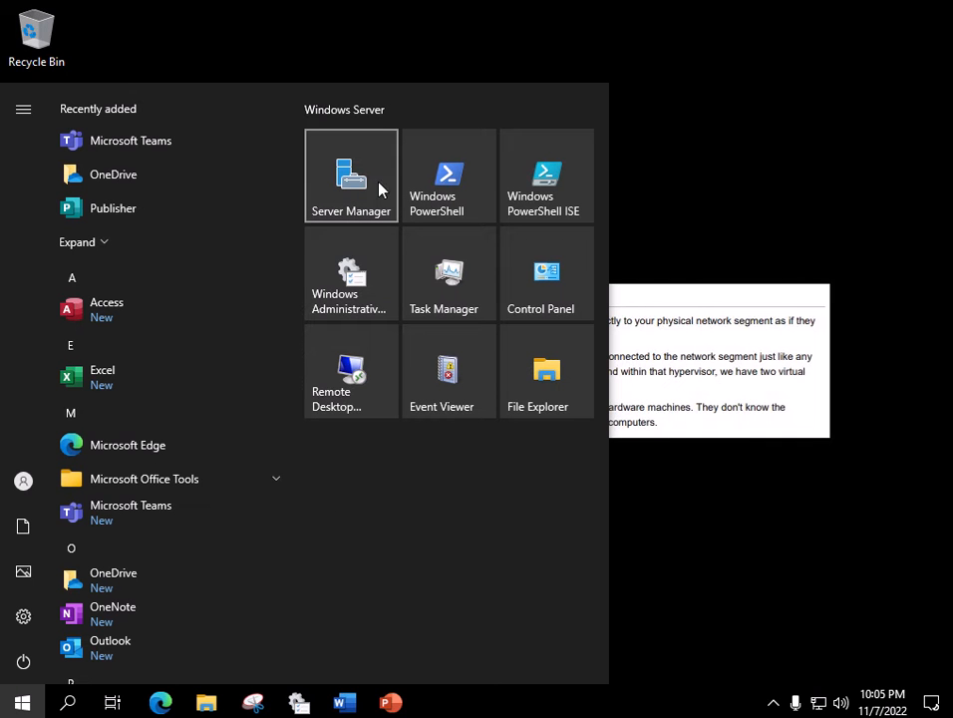
{"action": "mouse_move", "coordinate": [68, 703]}
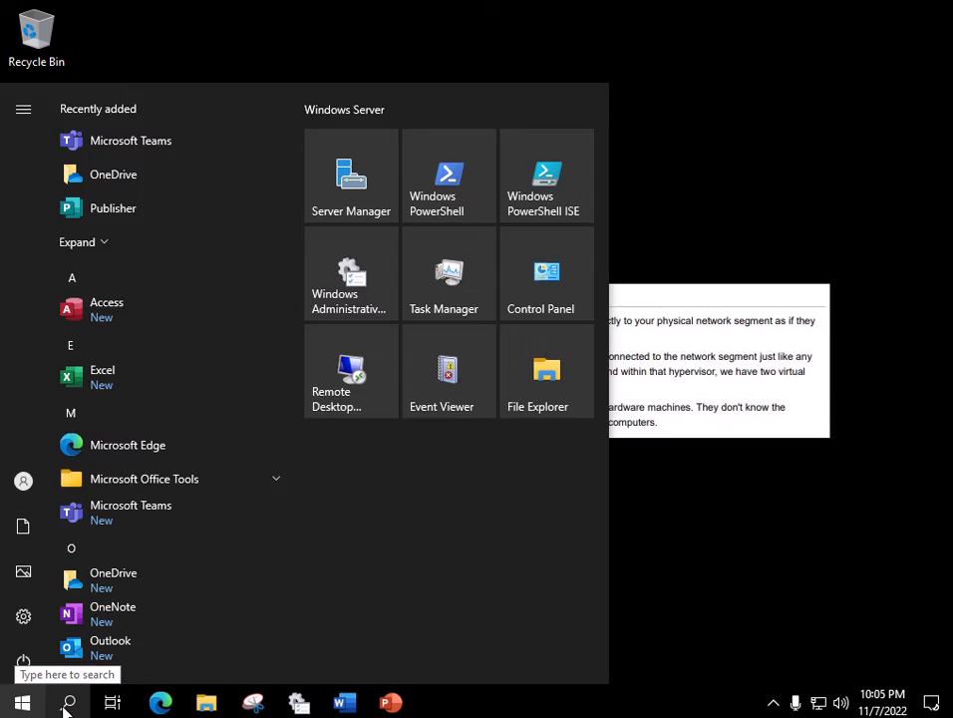
Search Windows for 'server' to bring up Server Manager as best match
{"action": "left_click", "coordinate": [67, 703]}
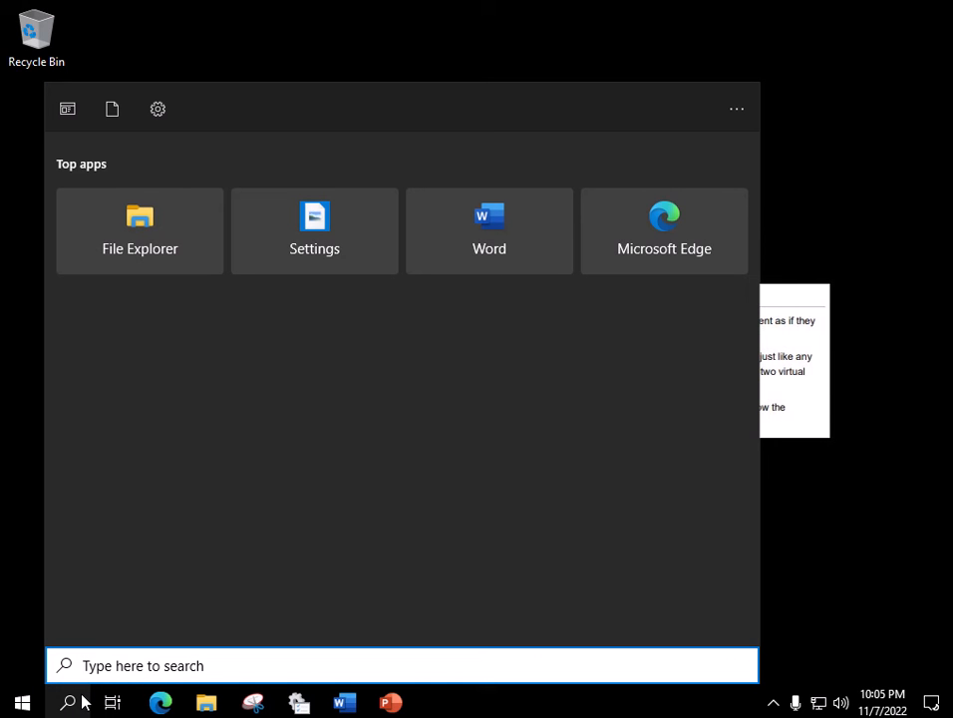
{"action": "type", "text": "server"}
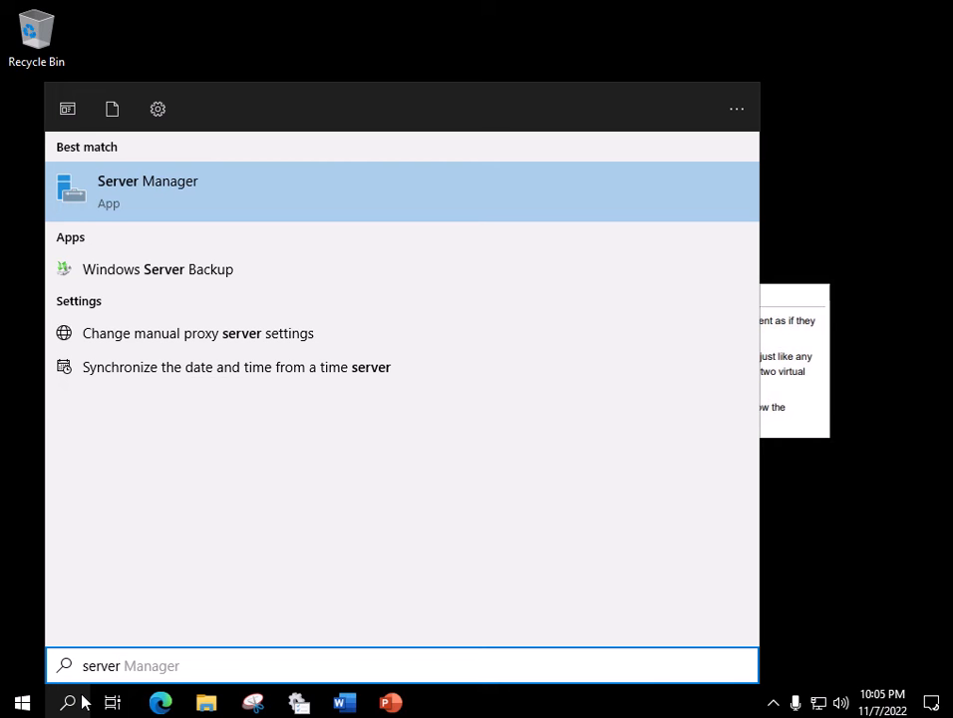
{"action": "mouse_move", "coordinate": [71, 507]}
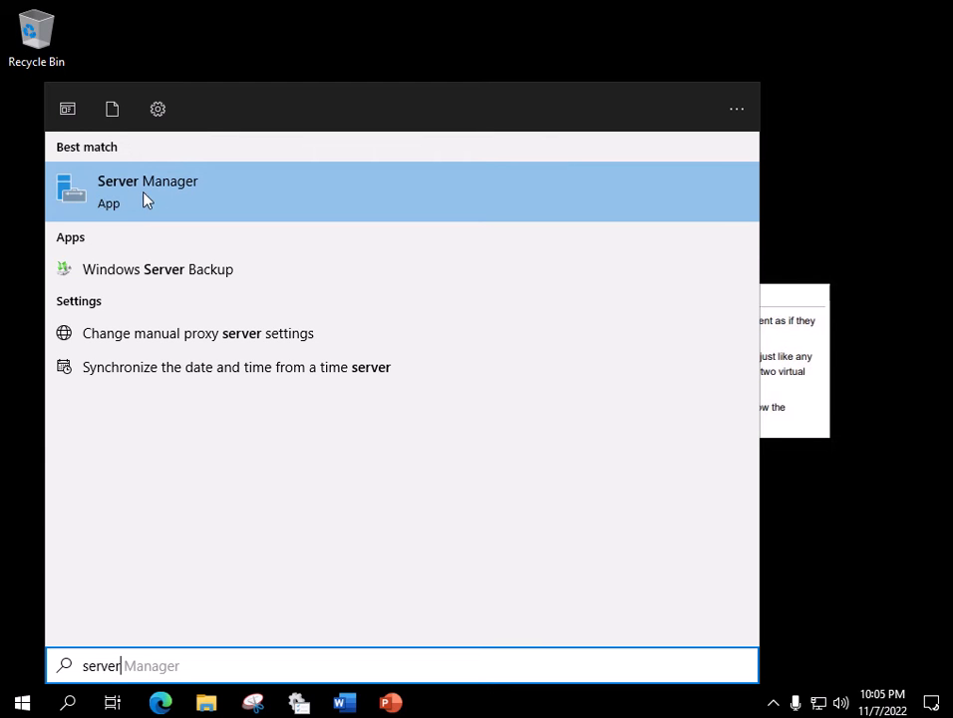
{"action": "mouse_move", "coordinate": [127, 202]}
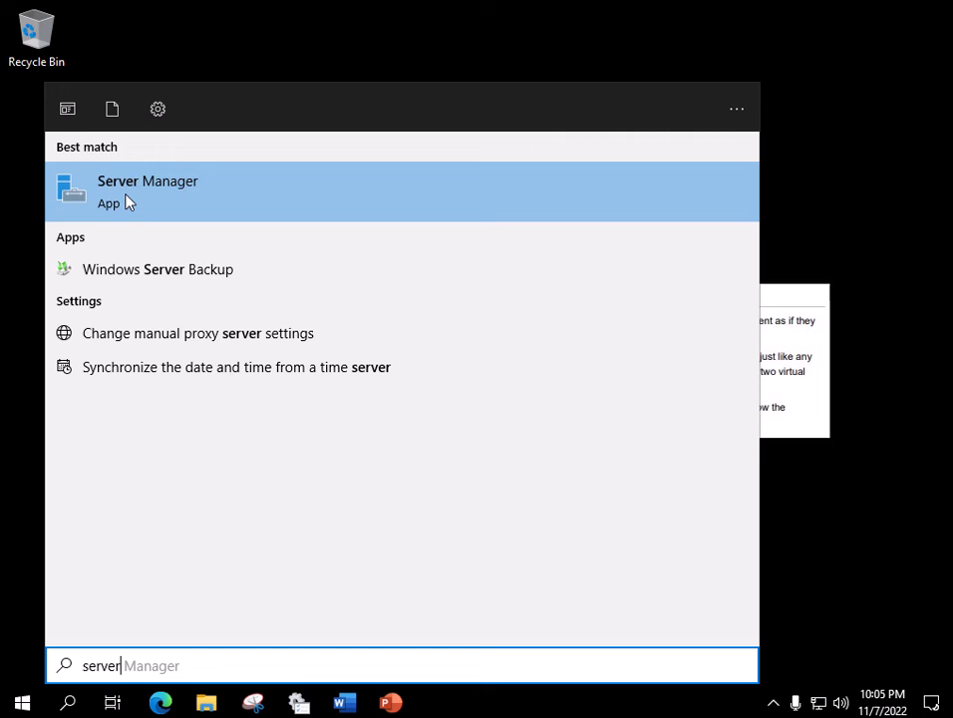
Launch Server Manager and start the Add Roles and Features Wizard from the Dashboard
{"action": "left_click", "coordinate": [147, 191]}
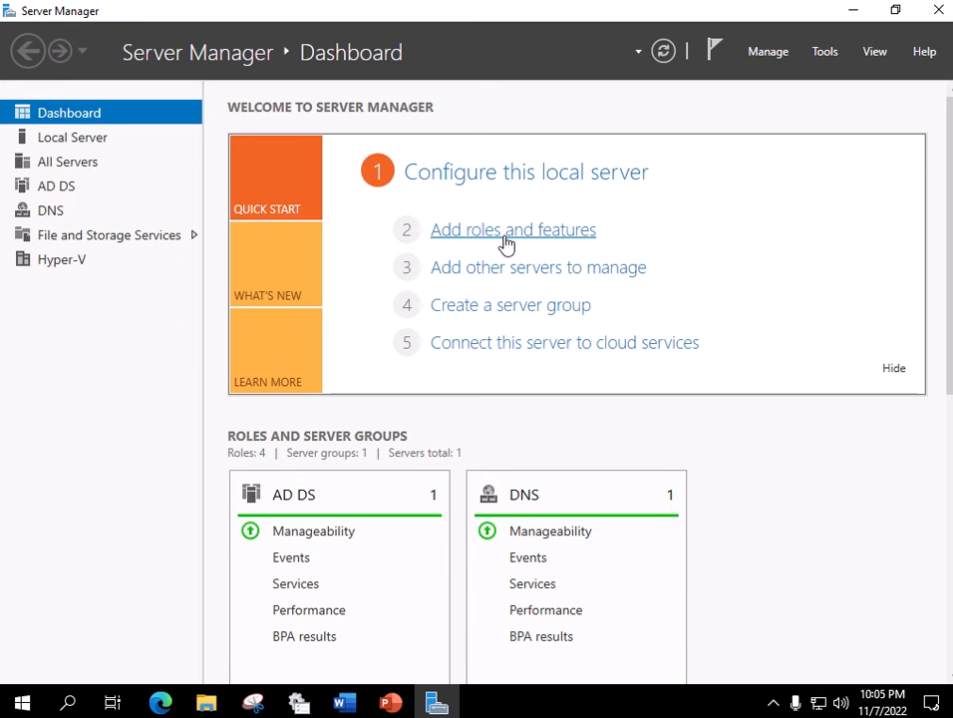
{"action": "left_click", "coordinate": [513, 229]}
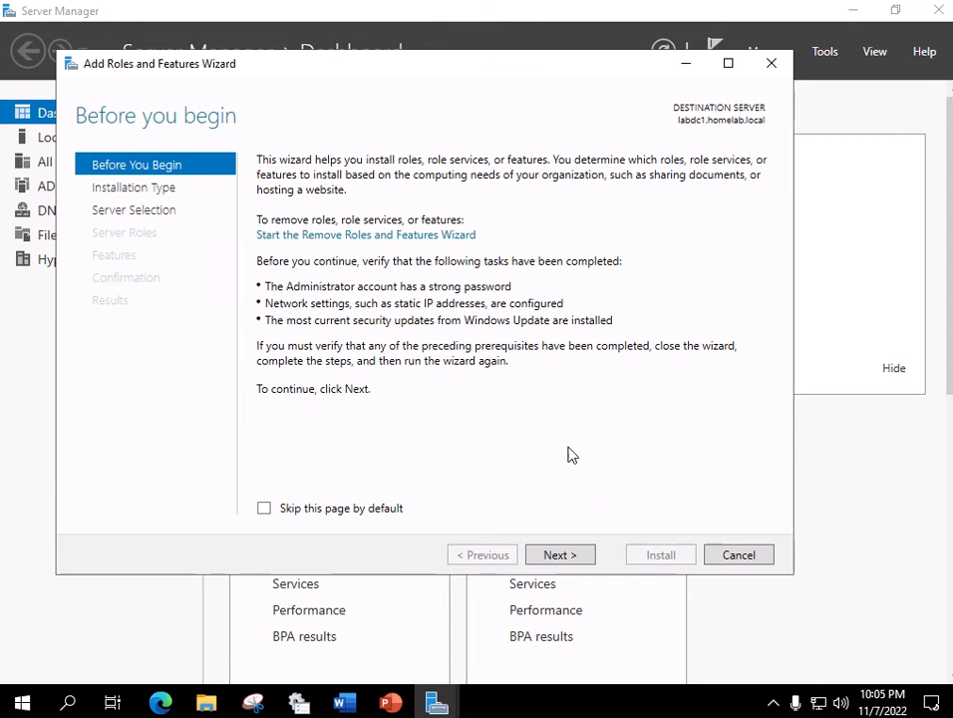
{"action": "mouse_move", "coordinate": [394, 269]}
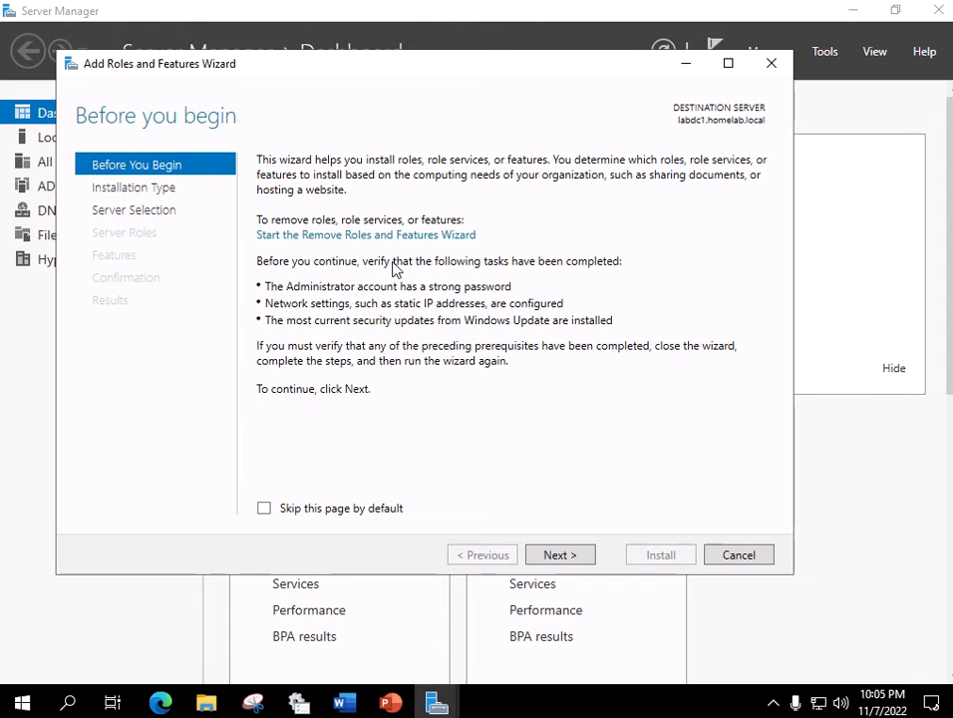
{"action": "mouse_move", "coordinate": [387, 386]}
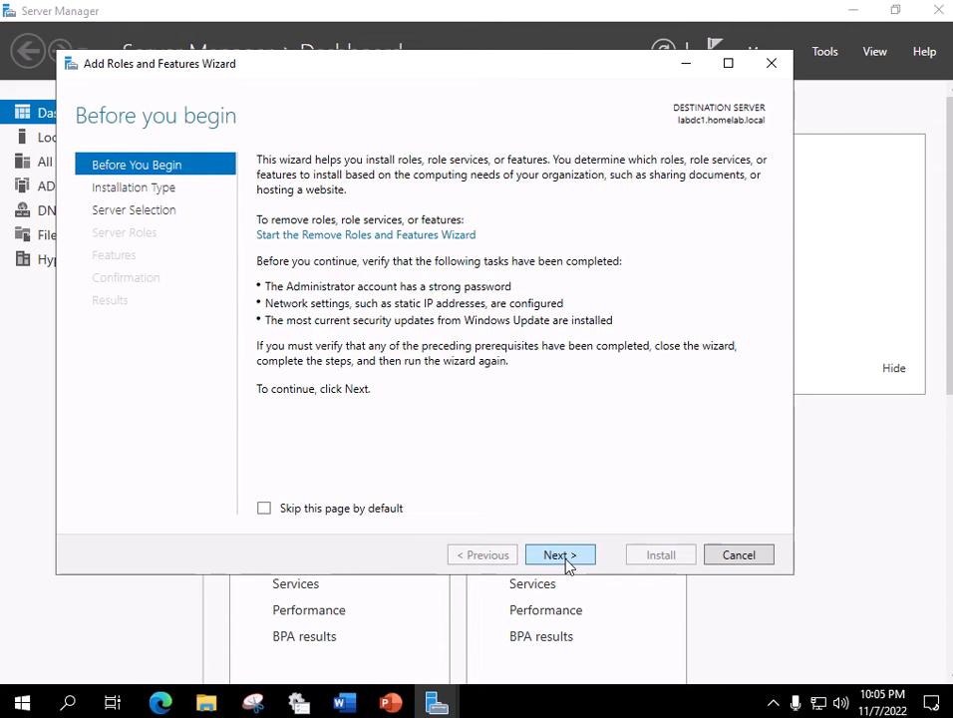
Move past Before You Begin, keeping role-based installation, to Server Selection
{"action": "left_click", "coordinate": [559, 554]}
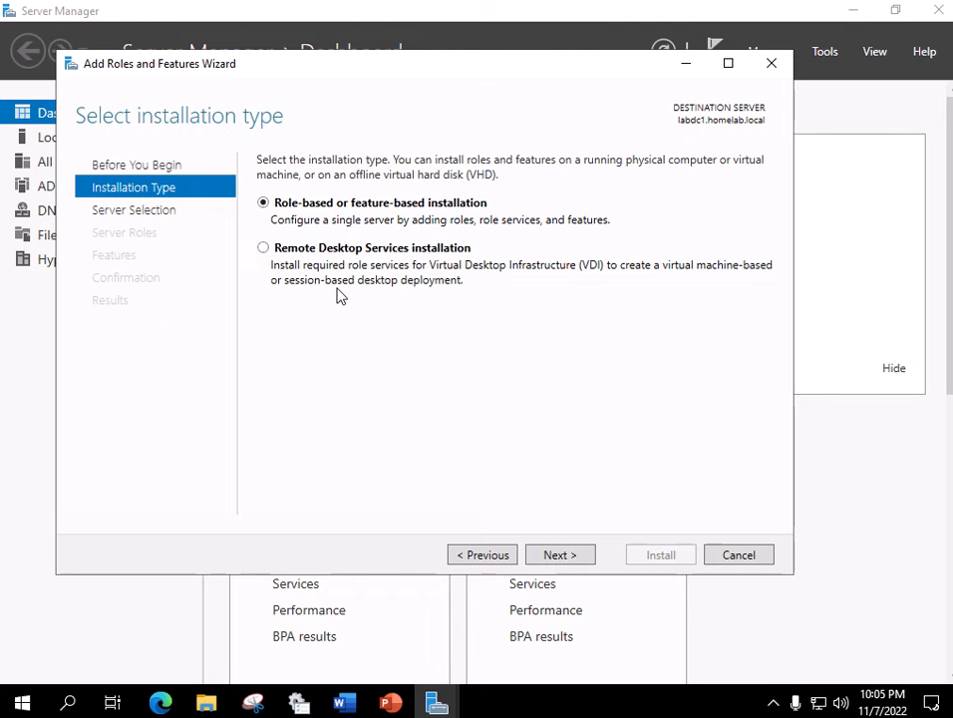
{"action": "mouse_move", "coordinate": [315, 223]}
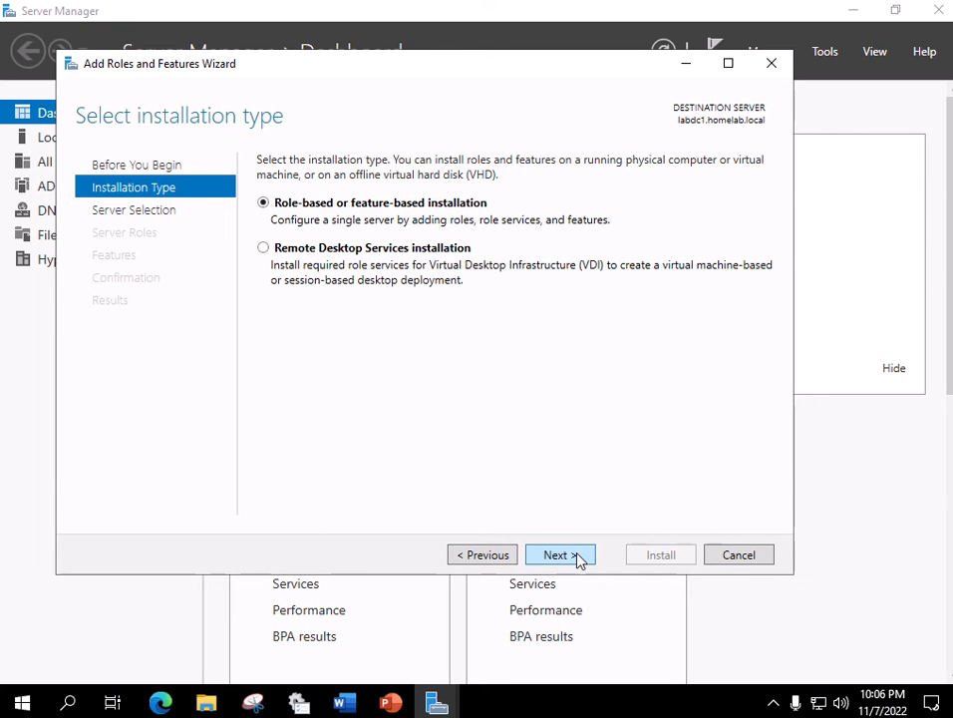
{"action": "left_click", "coordinate": [560, 554]}
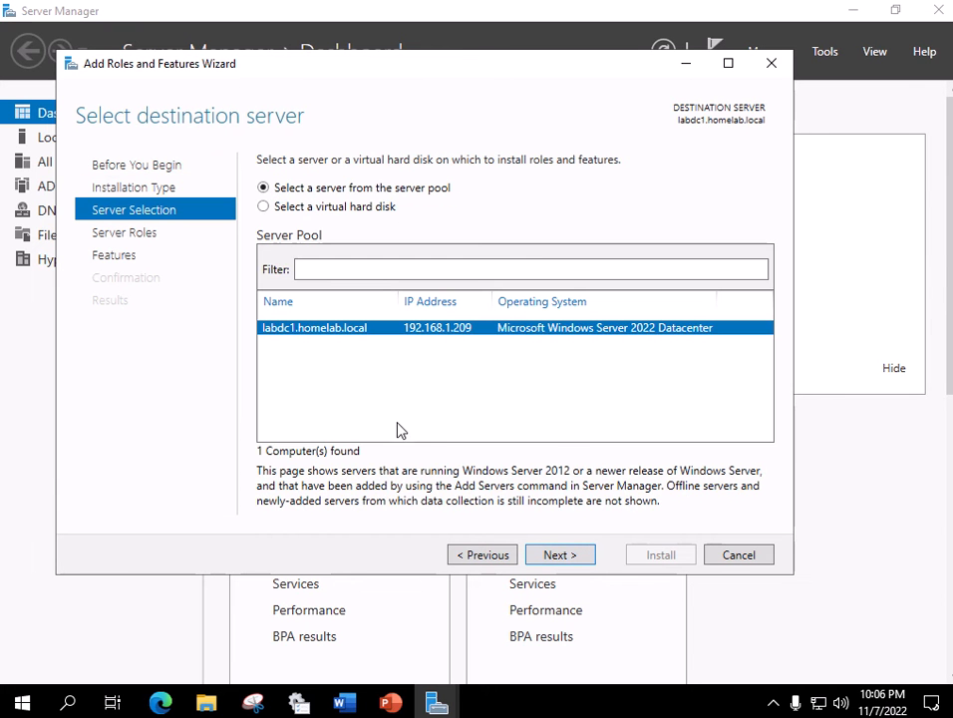
{"action": "mouse_move", "coordinate": [404, 340]}
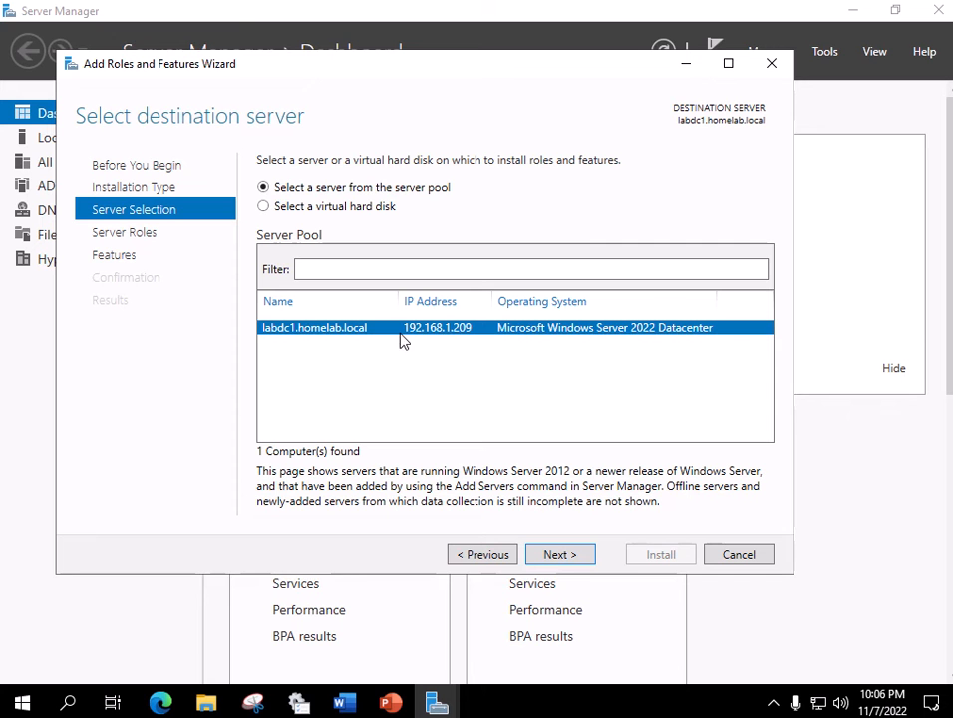
{"action": "mouse_move", "coordinate": [433, 354]}
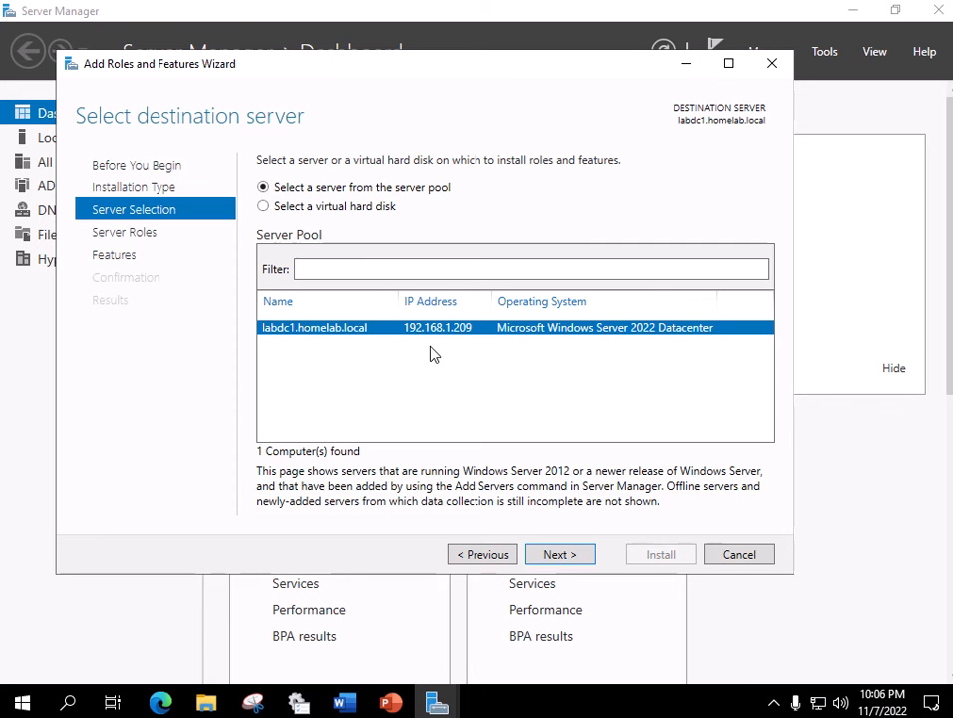
{"action": "mouse_move", "coordinate": [444, 359]}
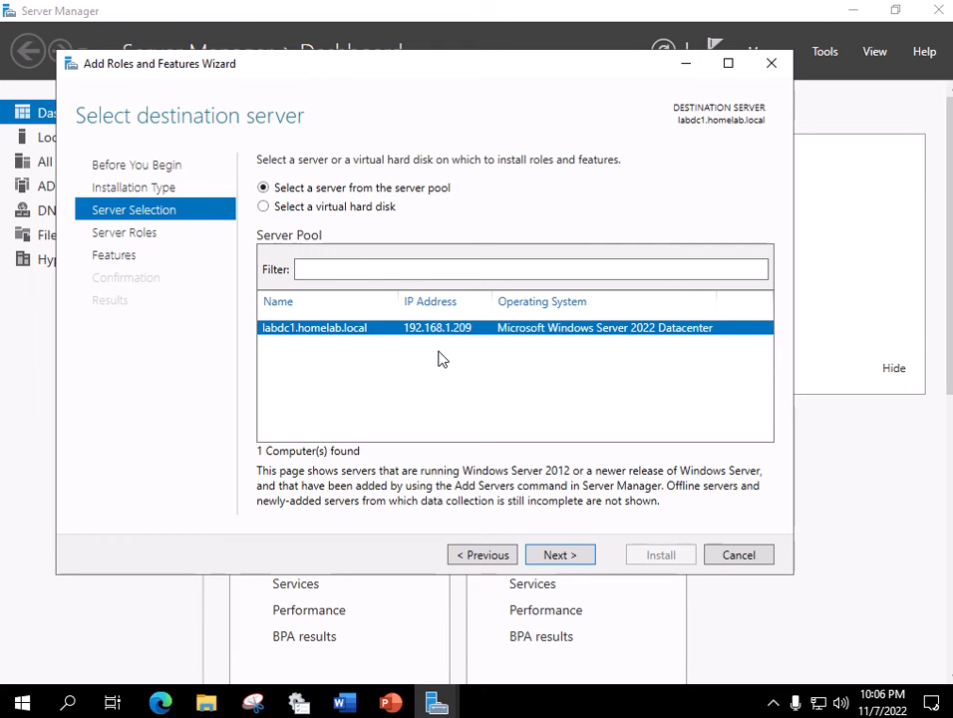
{"action": "mouse_move", "coordinate": [399, 348]}
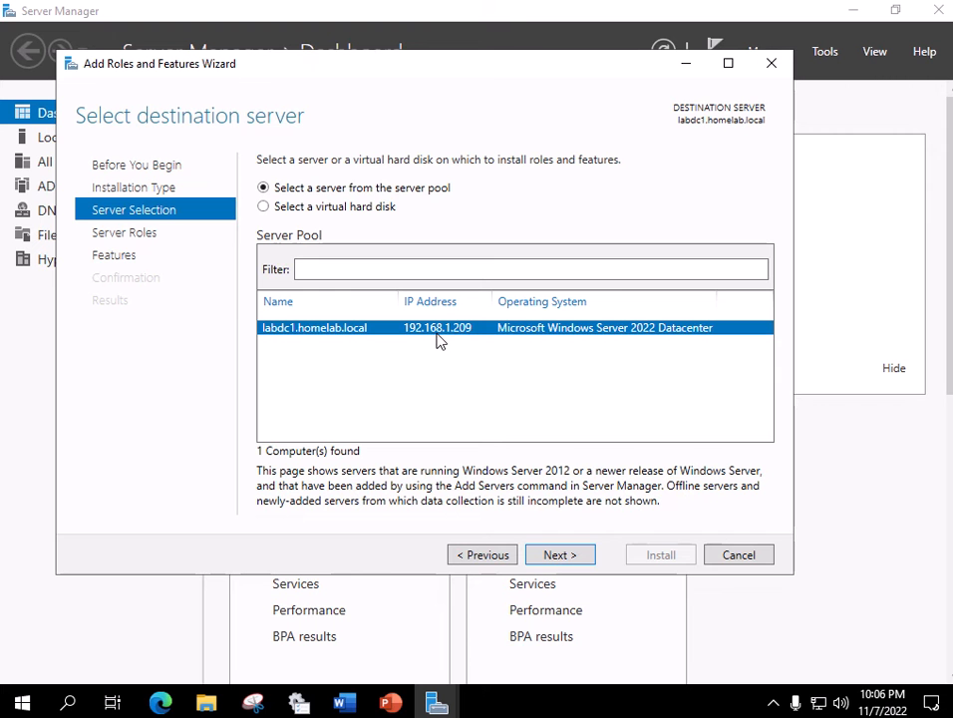
{"action": "mouse_move", "coordinate": [621, 554]}
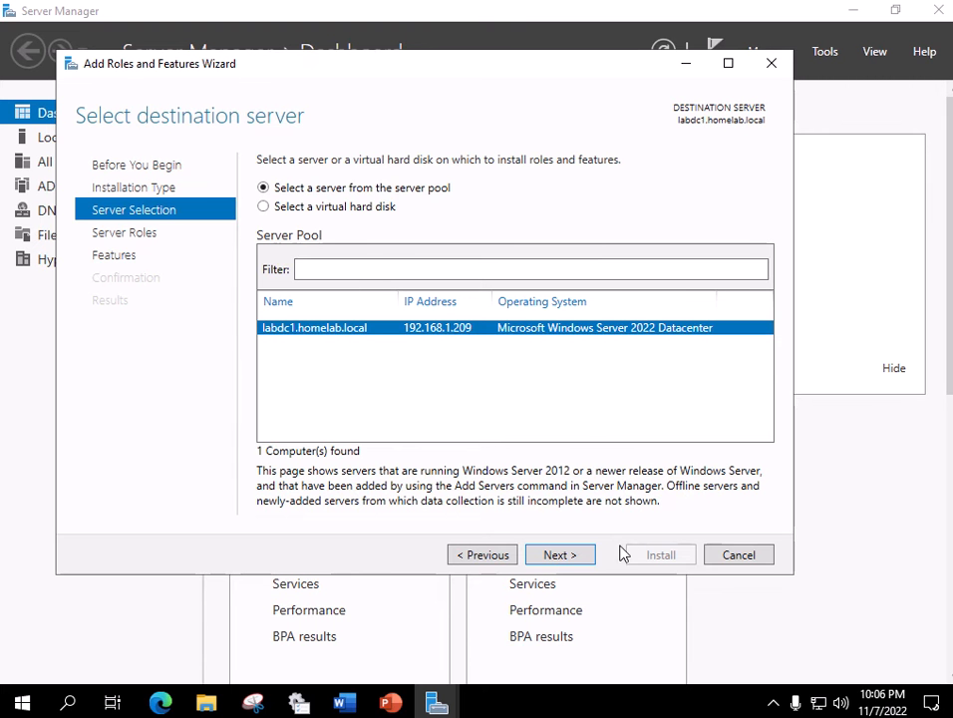
Continue with labdc1.homelab.local past Server Roles (Hyper-V installed) to the Features page
{"action": "left_click", "coordinate": [560, 555]}
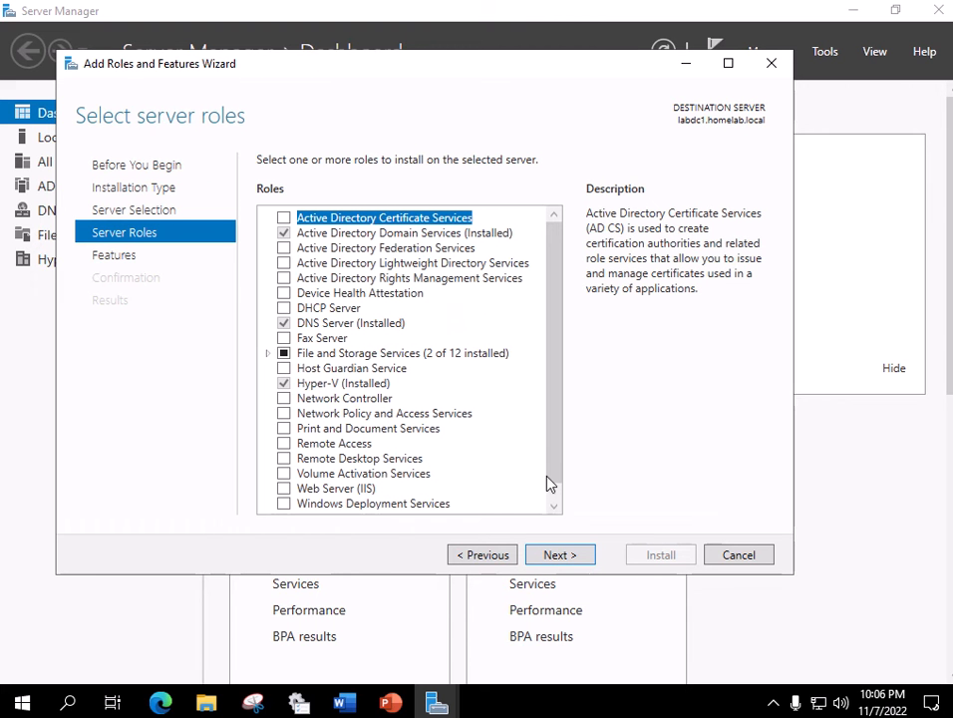
{"action": "mouse_move", "coordinate": [317, 396]}
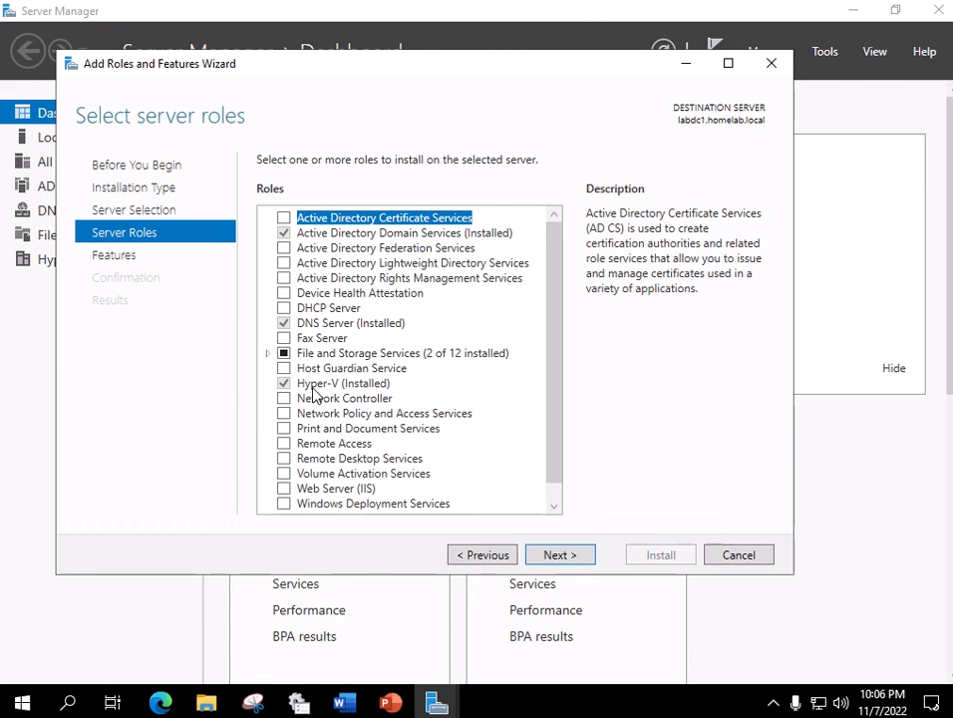
{"action": "mouse_move", "coordinate": [329, 396]}
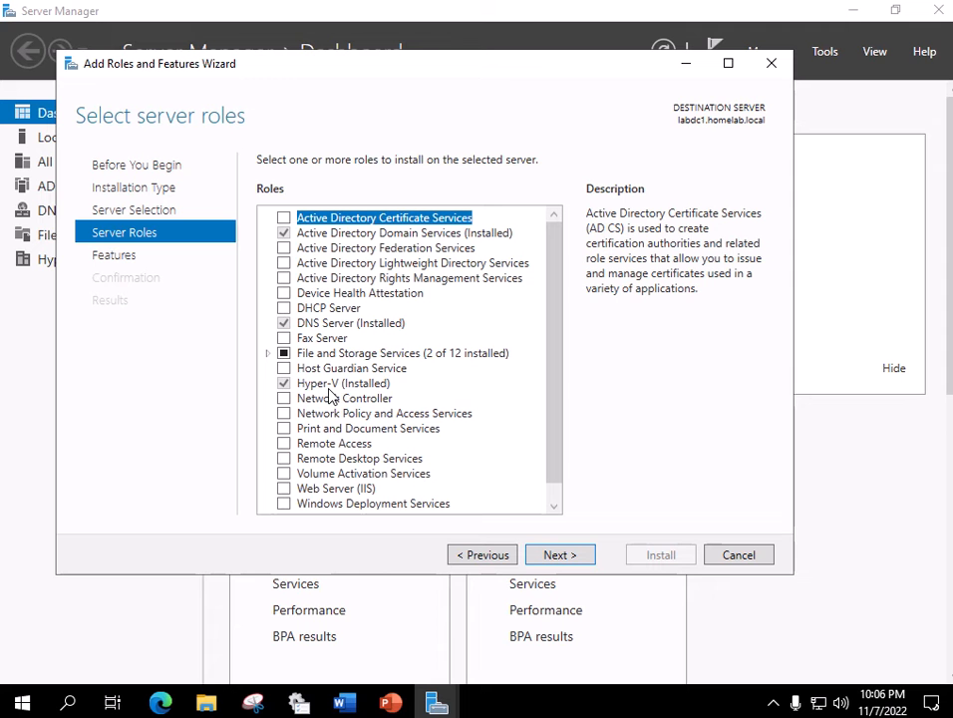
{"action": "mouse_move", "coordinate": [327, 392]}
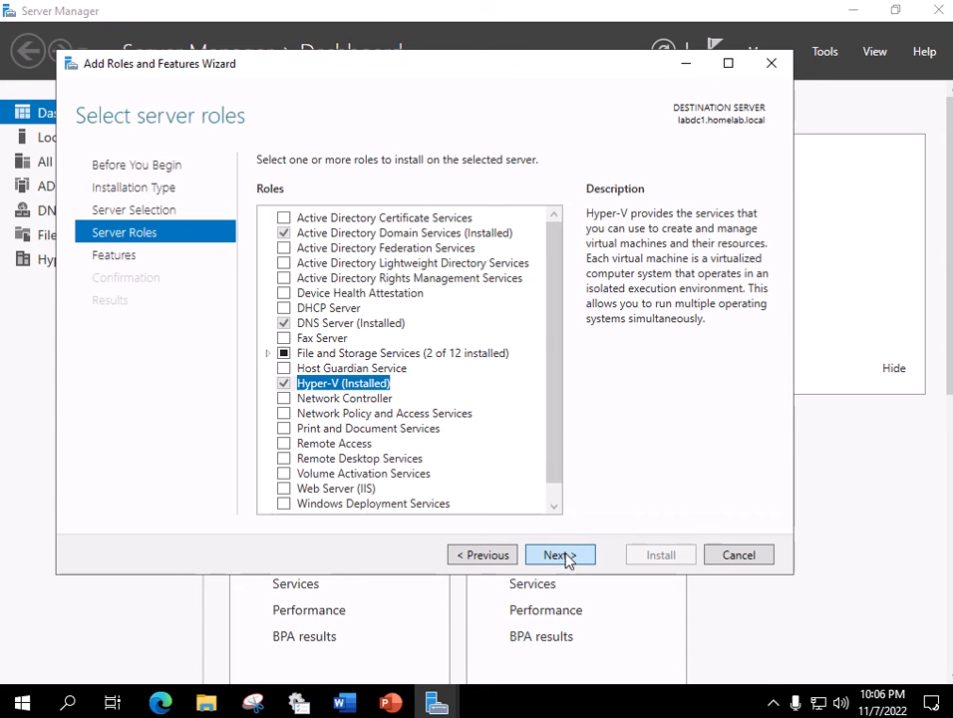
{"action": "left_click", "coordinate": [560, 555]}
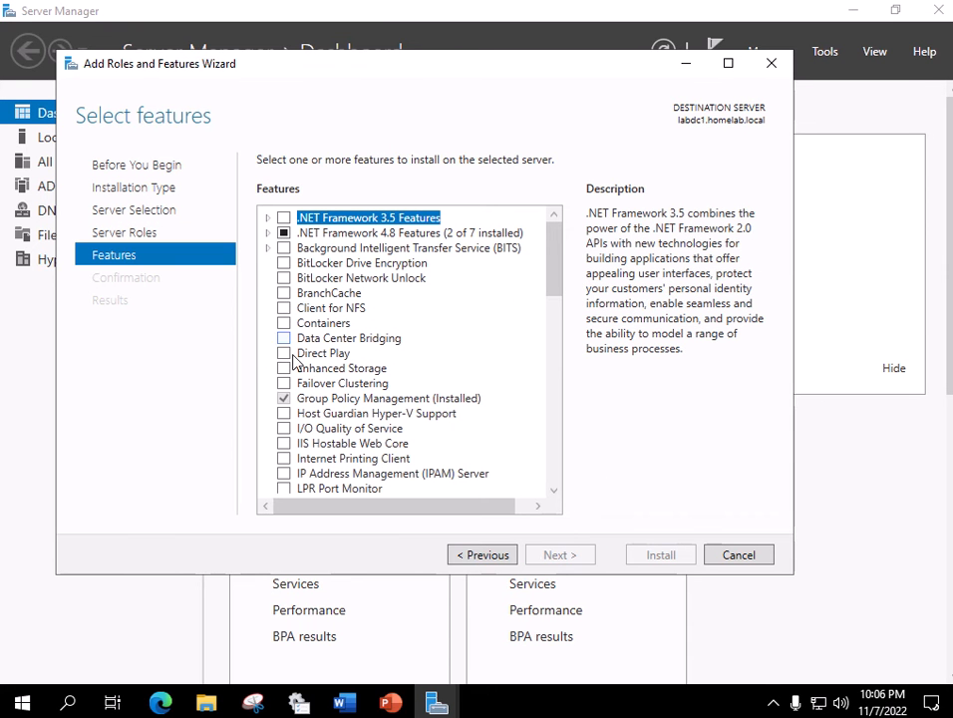
{"action": "mouse_move", "coordinate": [404, 389]}
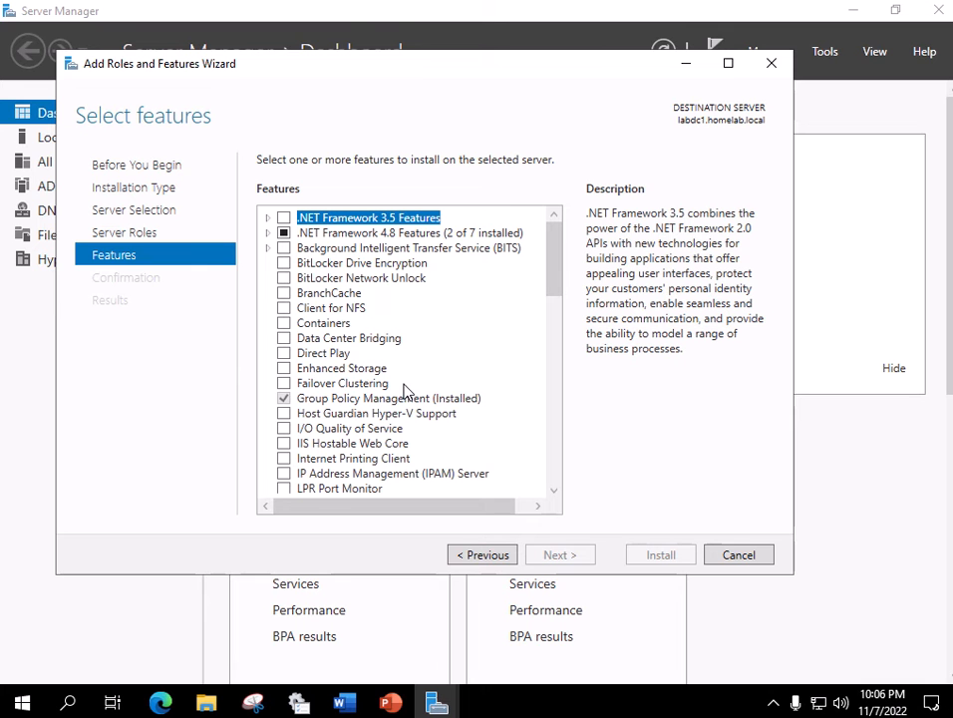
{"action": "mouse_move", "coordinate": [413, 387]}
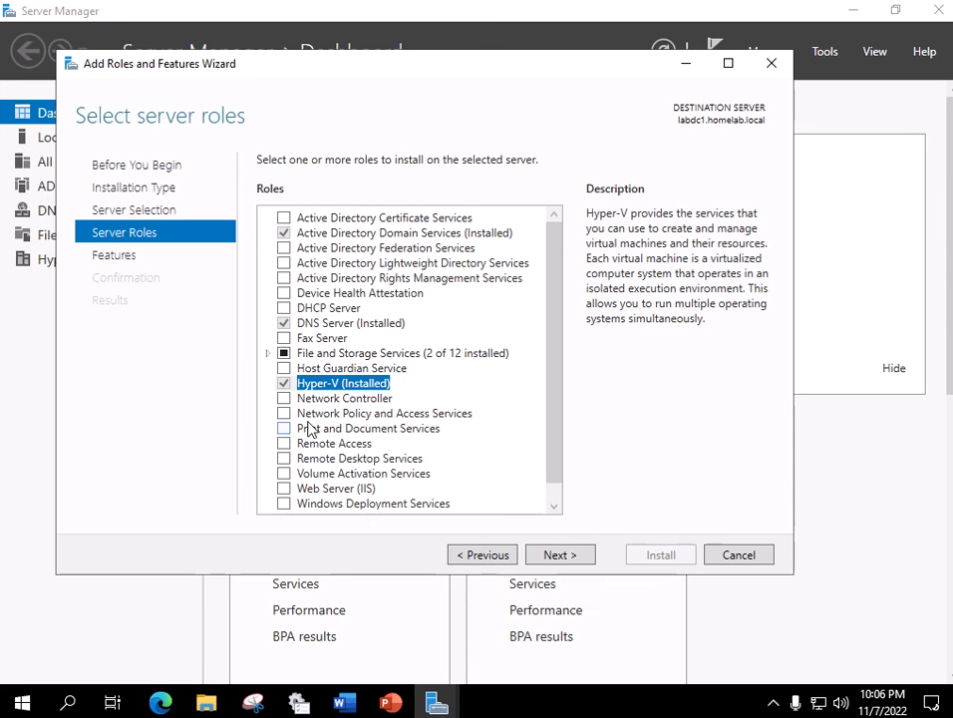
{"action": "mouse_move", "coordinate": [344, 398]}
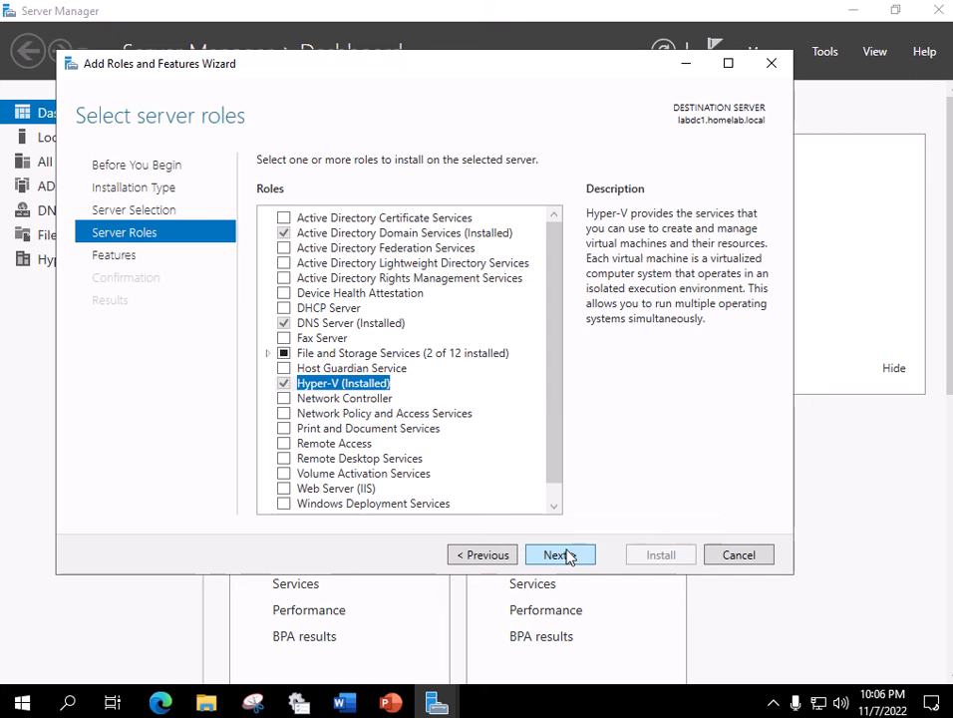
{"action": "left_click", "coordinate": [561, 554]}
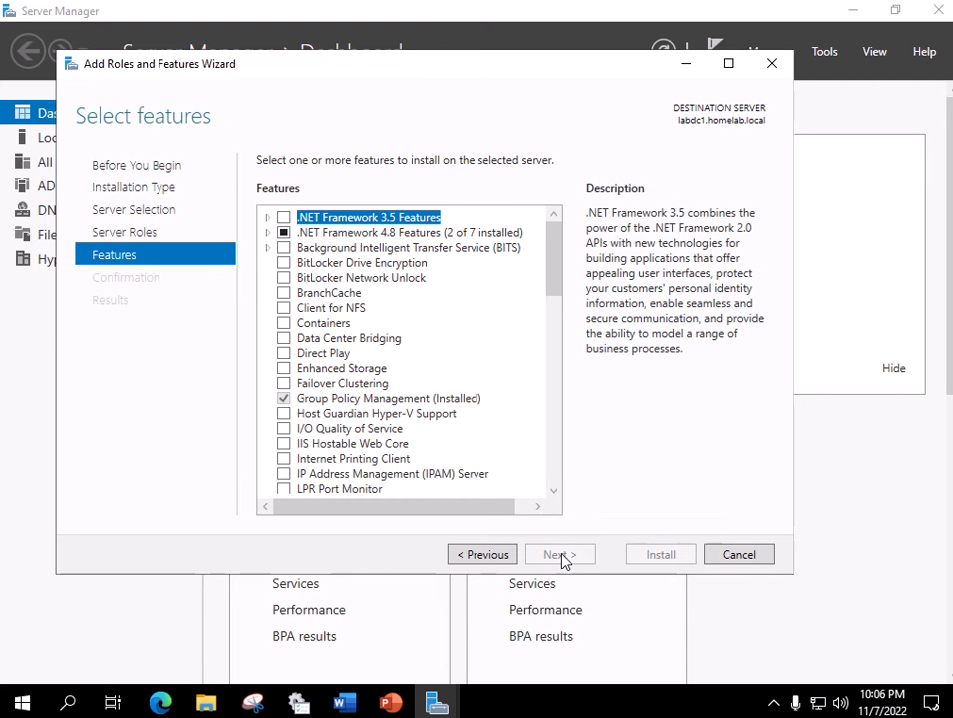
{"action": "mouse_move", "coordinate": [174, 276]}
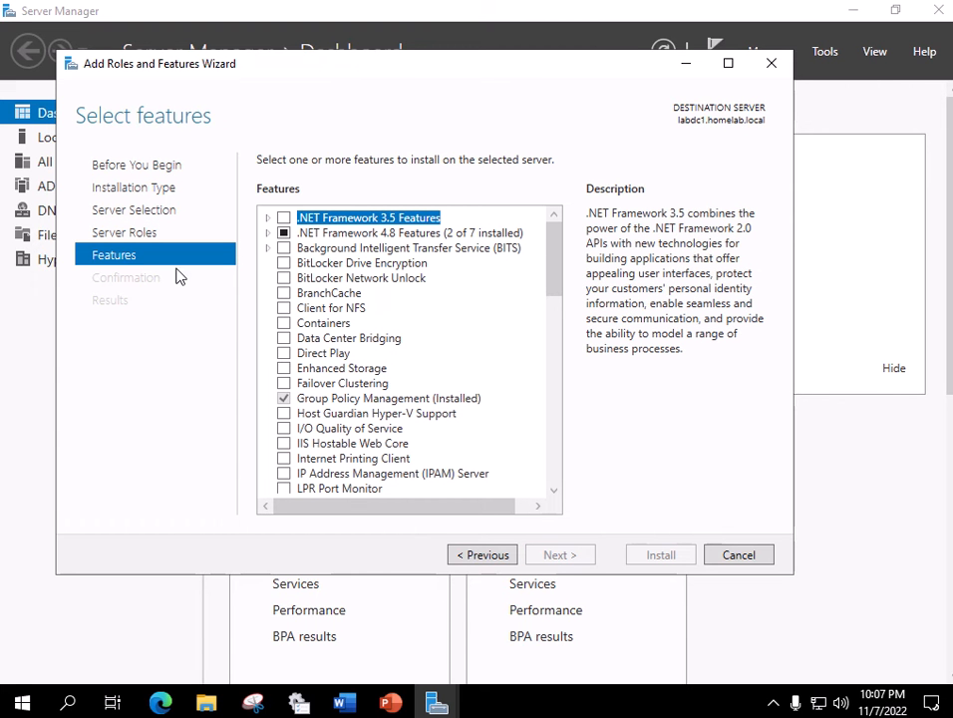
{"action": "mouse_move", "coordinate": [374, 401]}
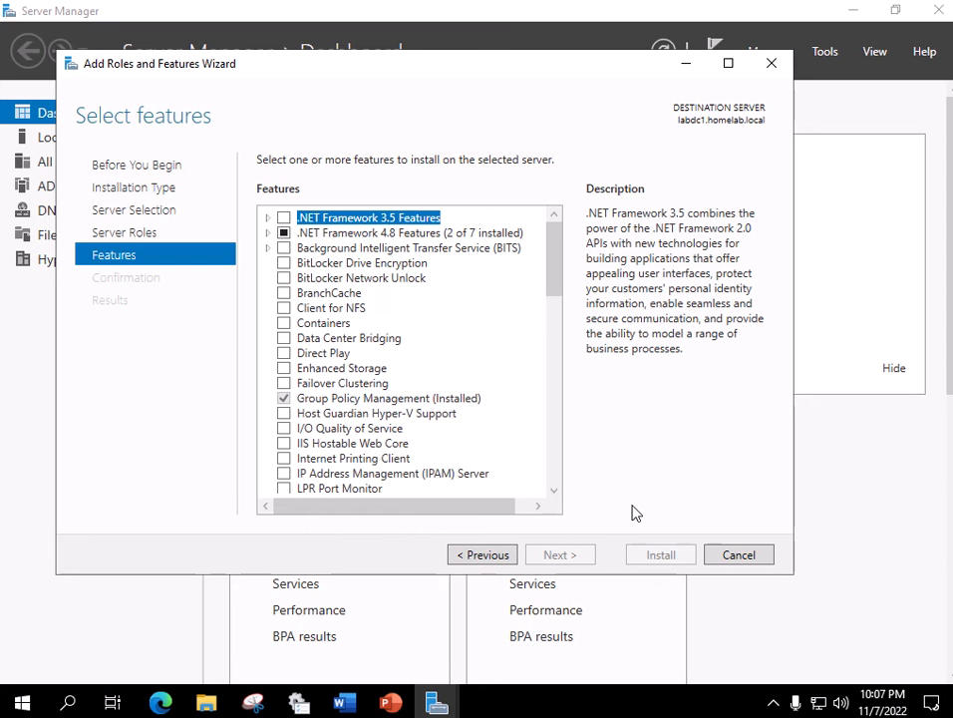
{"action": "mouse_move", "coordinate": [616, 513]}
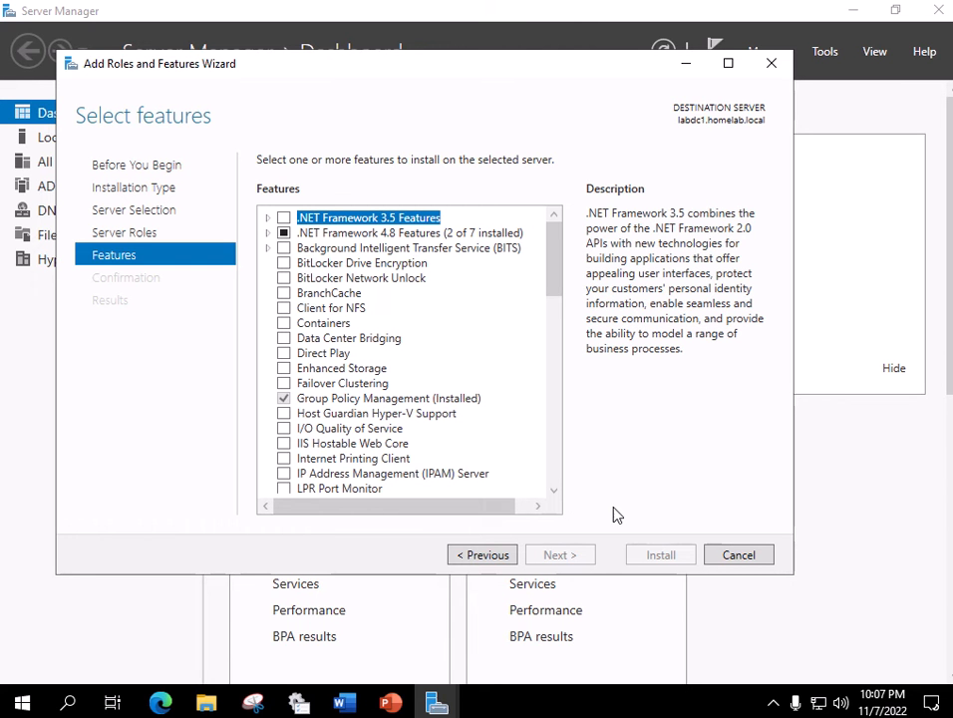
{"action": "mouse_move", "coordinate": [557, 510]}
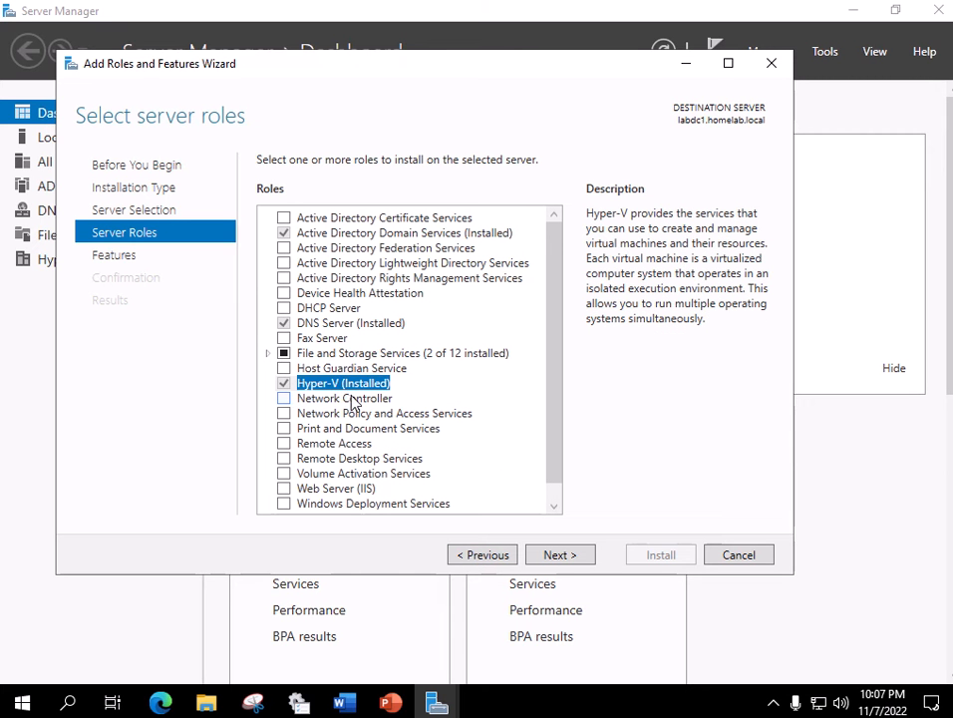
{"action": "mouse_move", "coordinate": [427, 418]}
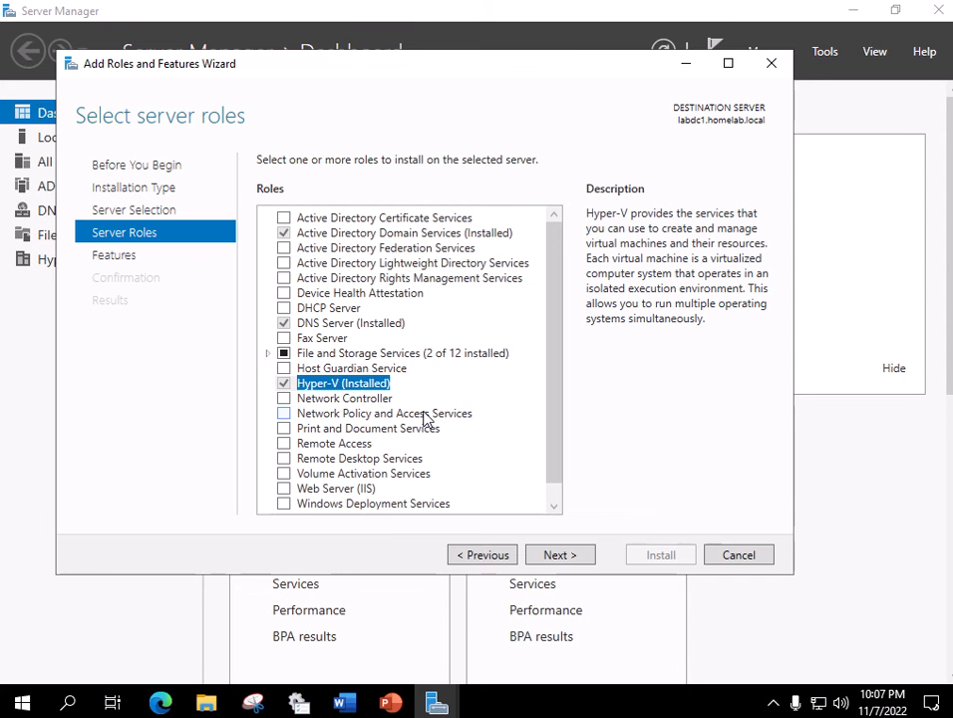
{"action": "mouse_move", "coordinate": [428, 417]}
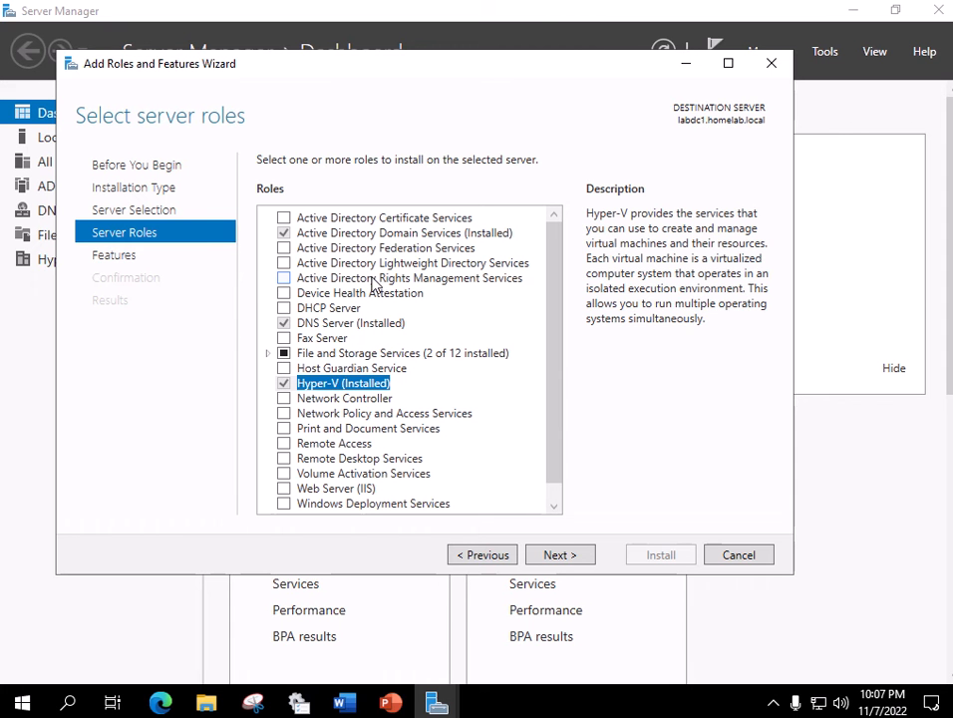
{"action": "mouse_move", "coordinate": [377, 287]}
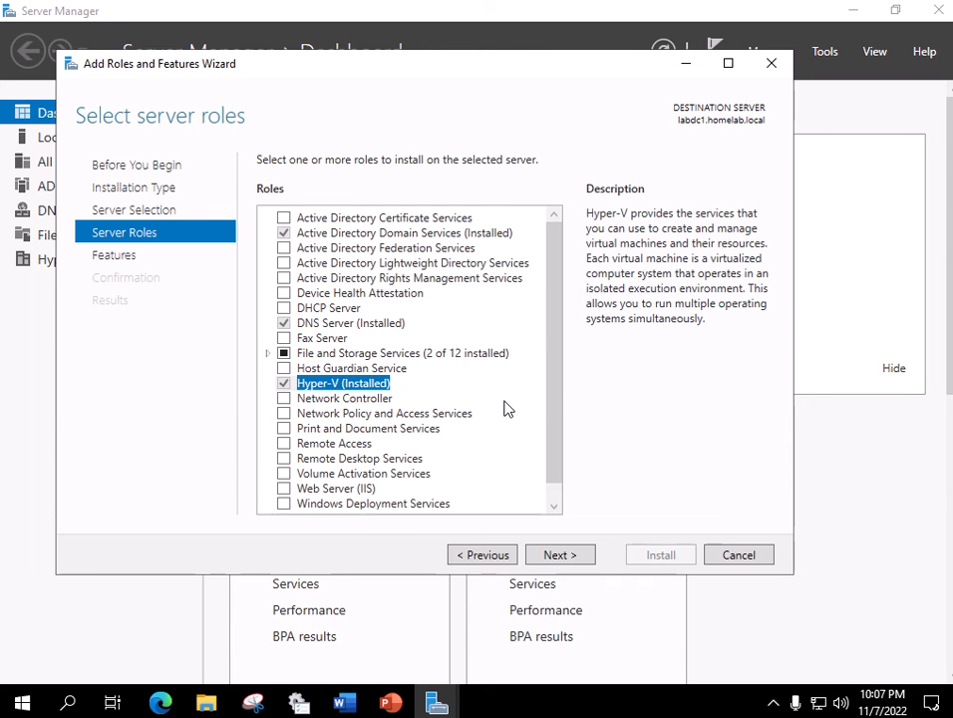
{"action": "mouse_move", "coordinate": [654, 463]}
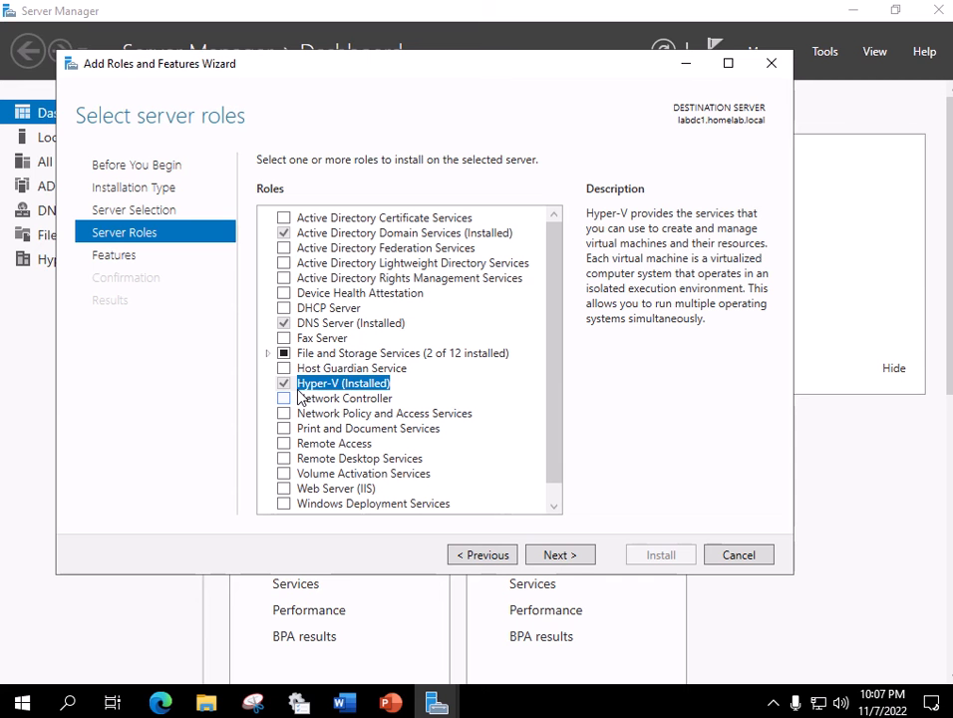
{"action": "mouse_move", "coordinate": [708, 469]}
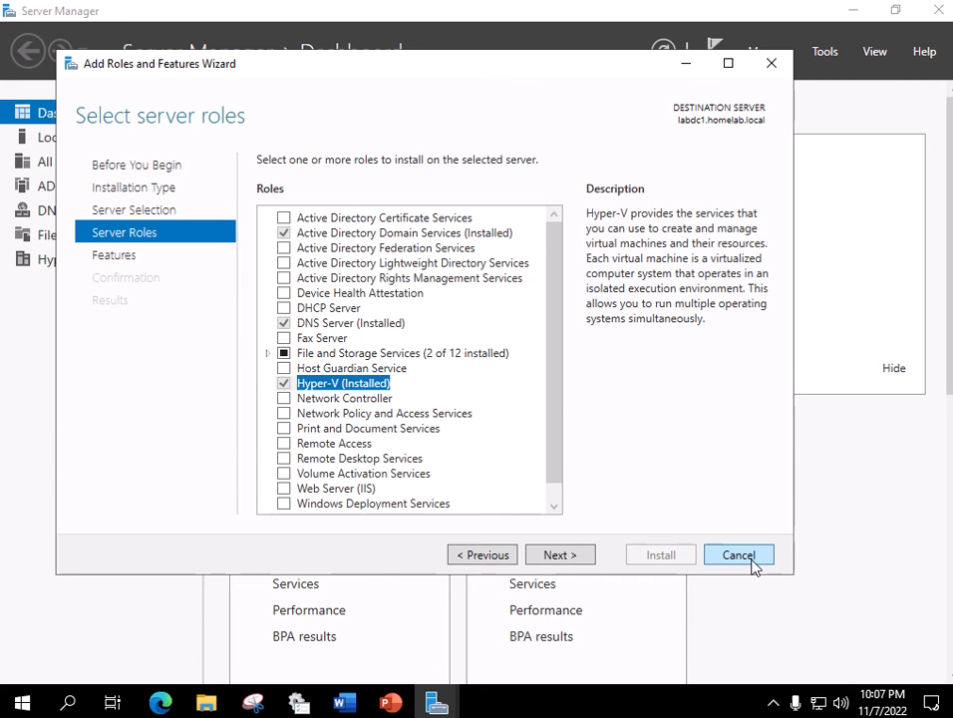
Cancel the Add Roles and Features Wizard, returning to the Server Manager Dashboard
{"action": "left_click", "coordinate": [738, 555]}
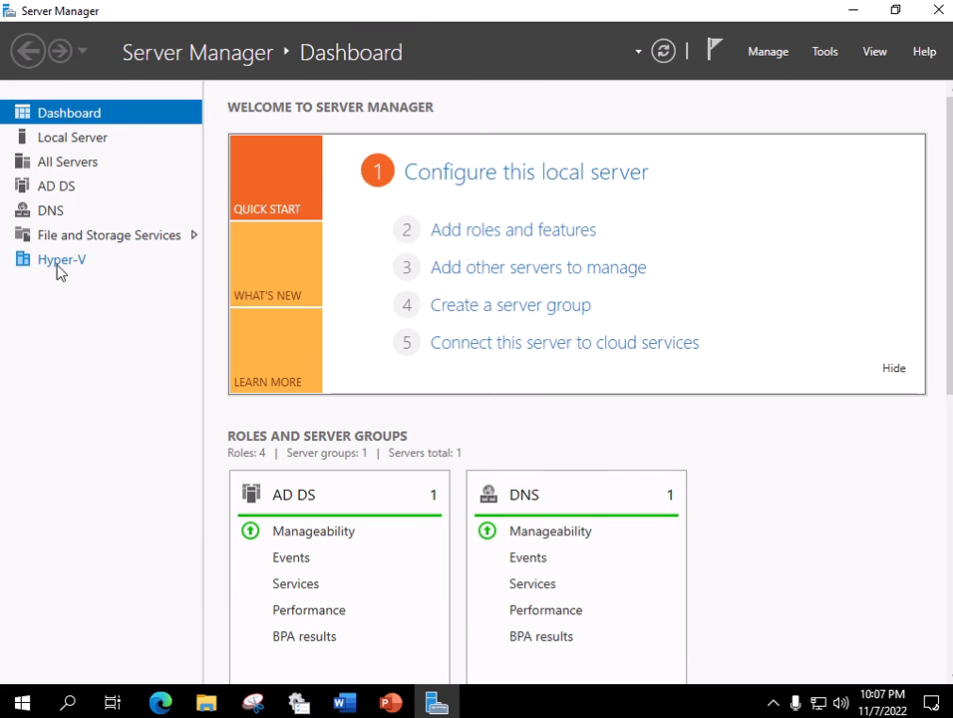
Show the Hyper-V page listing LABDC1 and open the Tools menu
{"action": "left_click", "coordinate": [61, 259]}
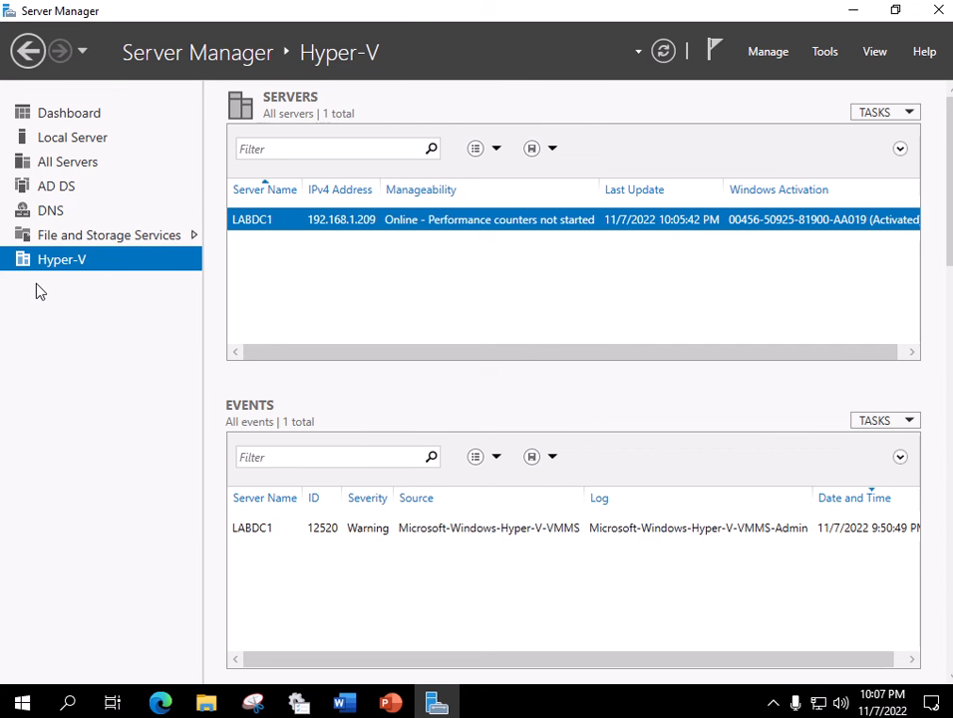
{"action": "mouse_move", "coordinate": [113, 186]}
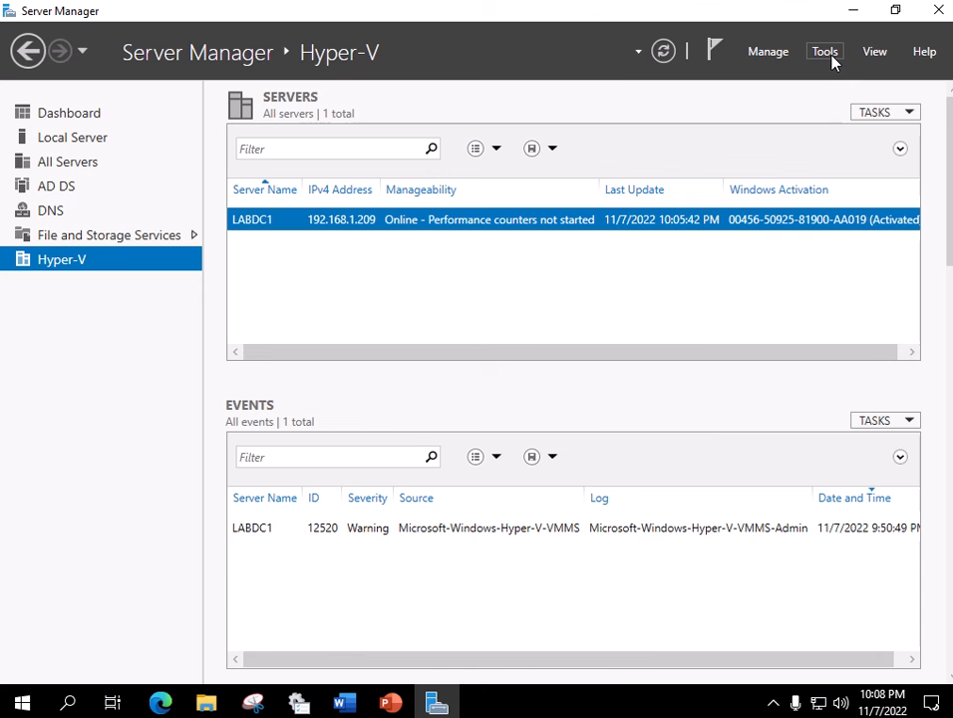
{"action": "left_click", "coordinate": [824, 51]}
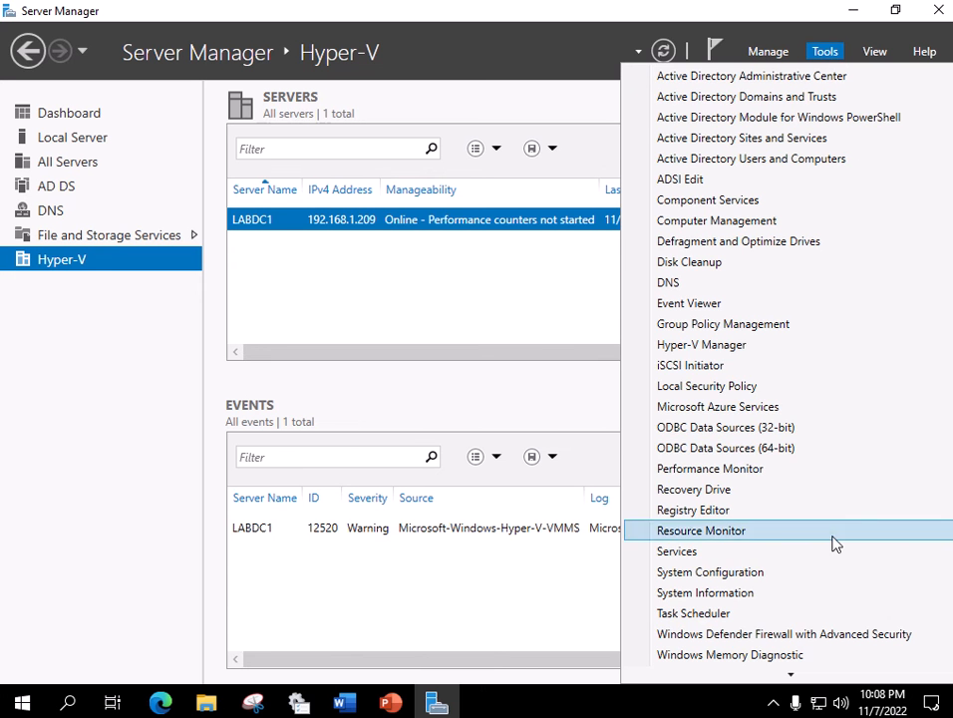
{"action": "mouse_move", "coordinate": [701, 344]}
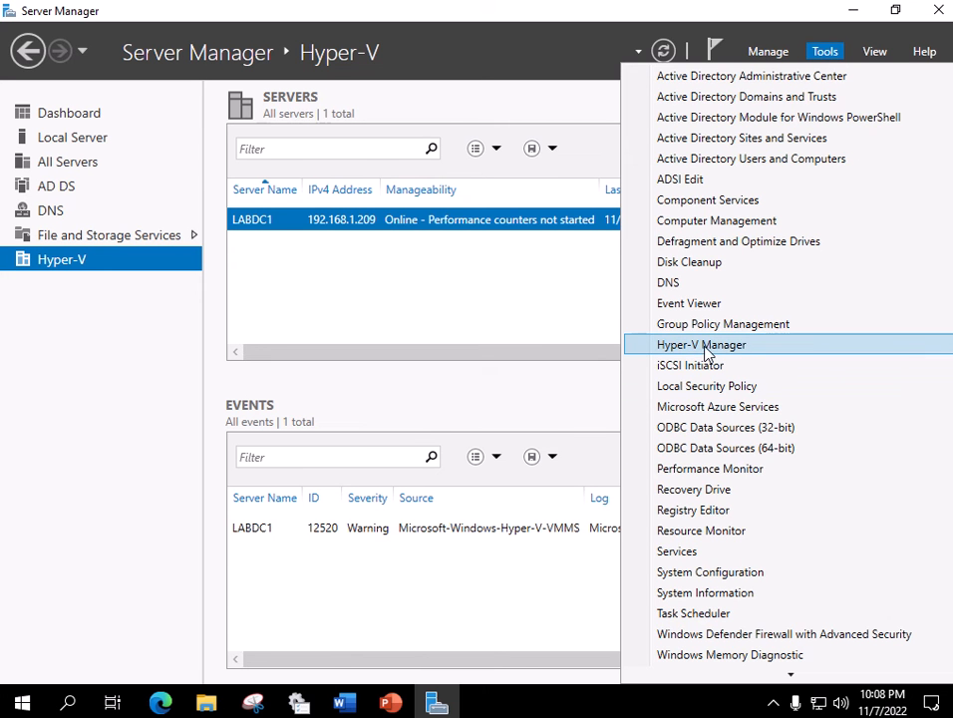
{"action": "mouse_move", "coordinate": [720, 348]}
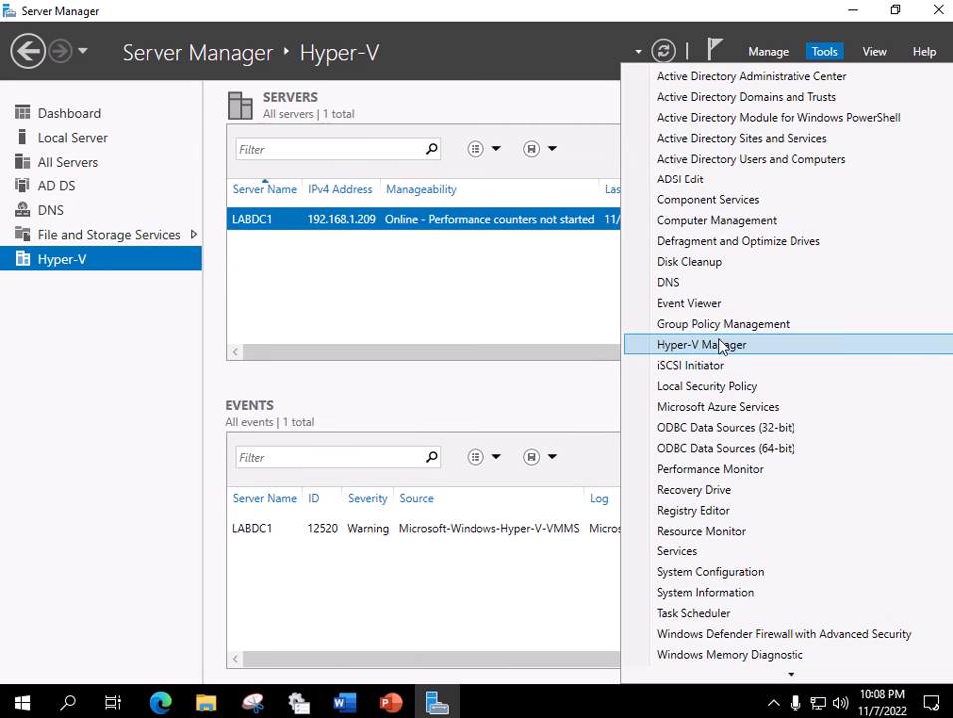
Open Hyper-V Manager, confirm LABDC1 has no virtual machines, and close it
{"action": "left_click", "coordinate": [701, 344]}
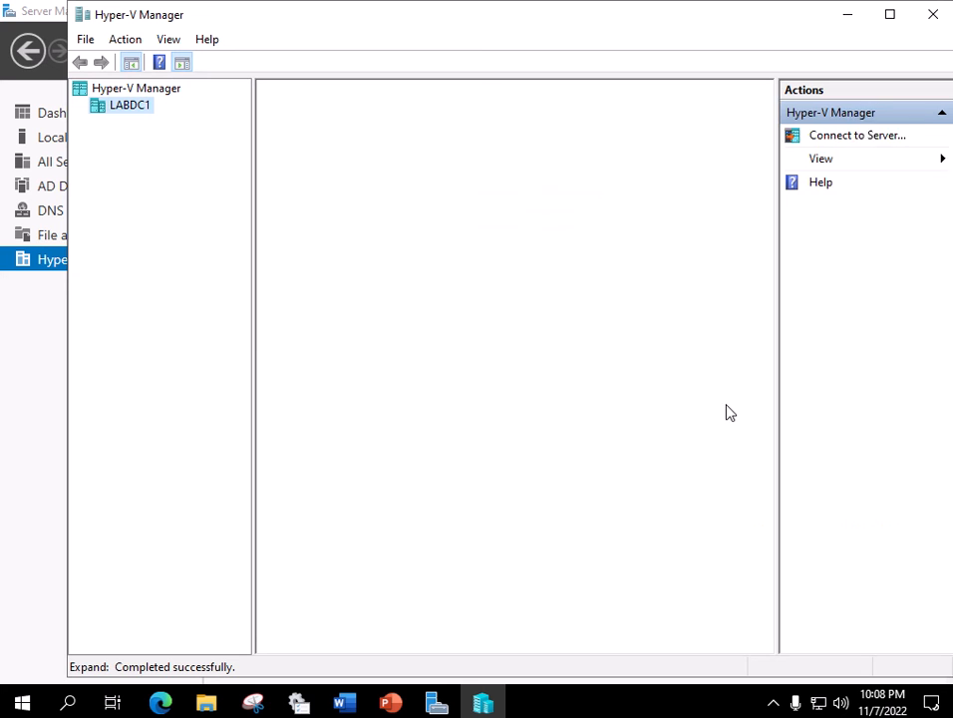
{"action": "left_click", "coordinate": [129, 105]}
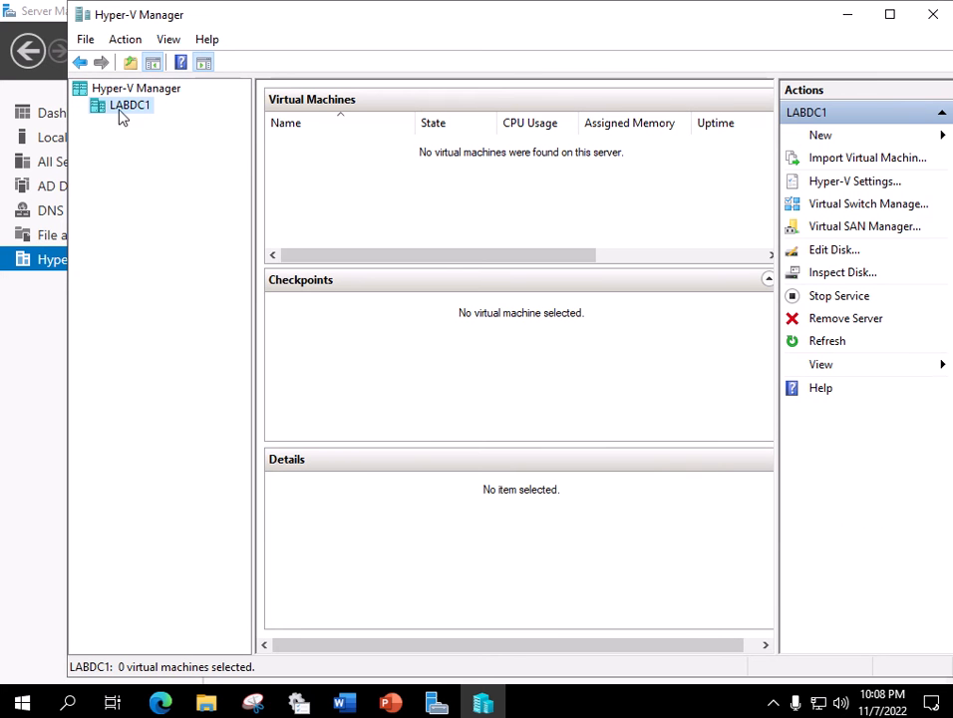
{"action": "mouse_move", "coordinate": [147, 127]}
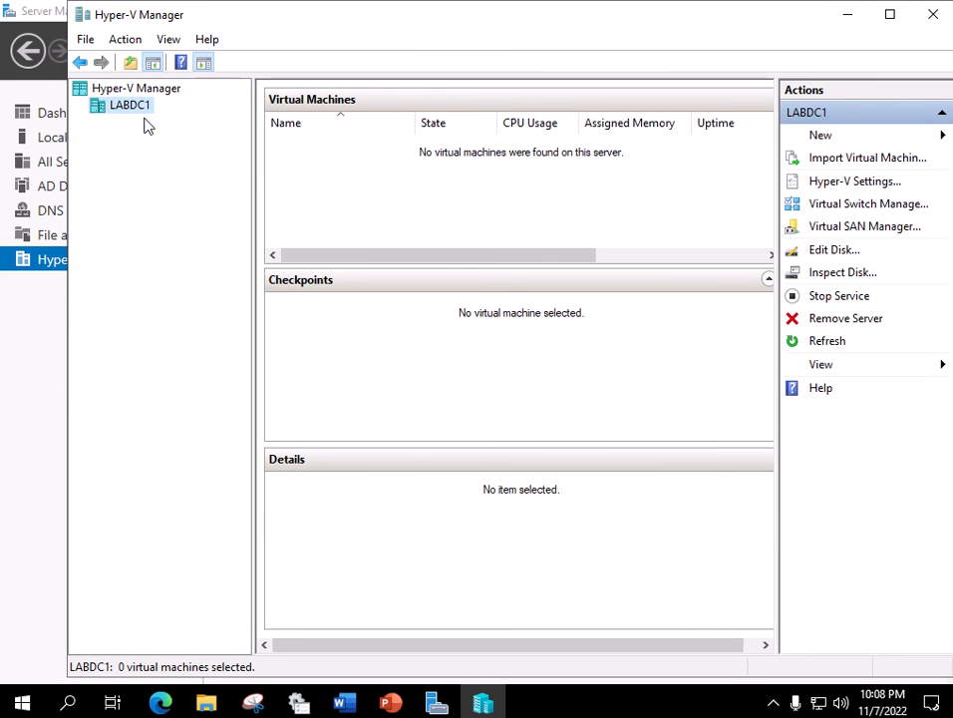
{"action": "mouse_move", "coordinate": [140, 146]}
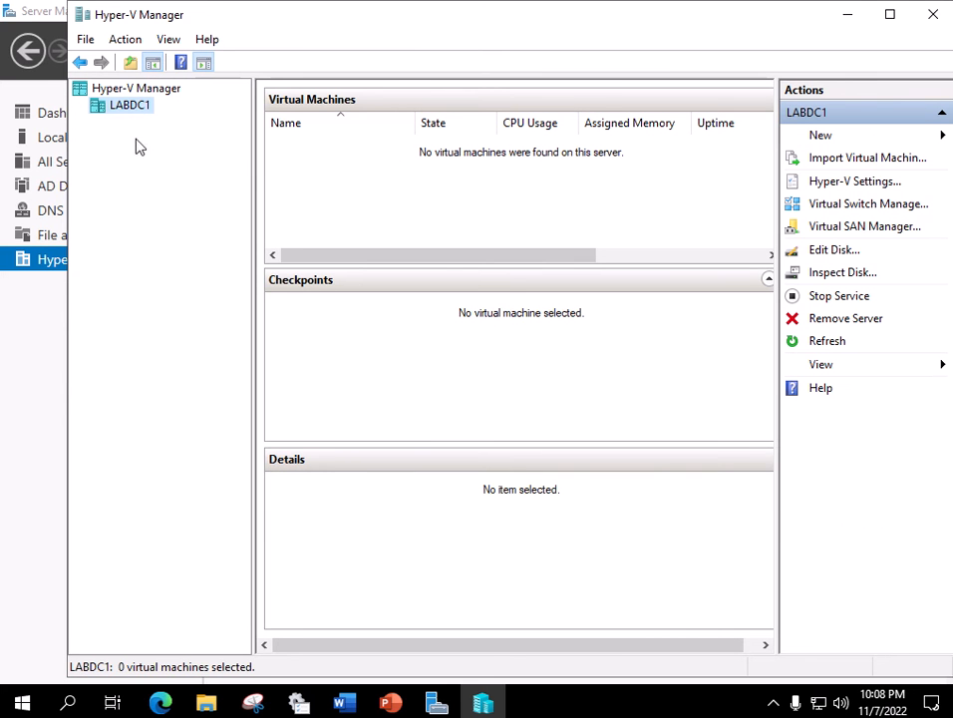
{"action": "mouse_move", "coordinate": [437, 202]}
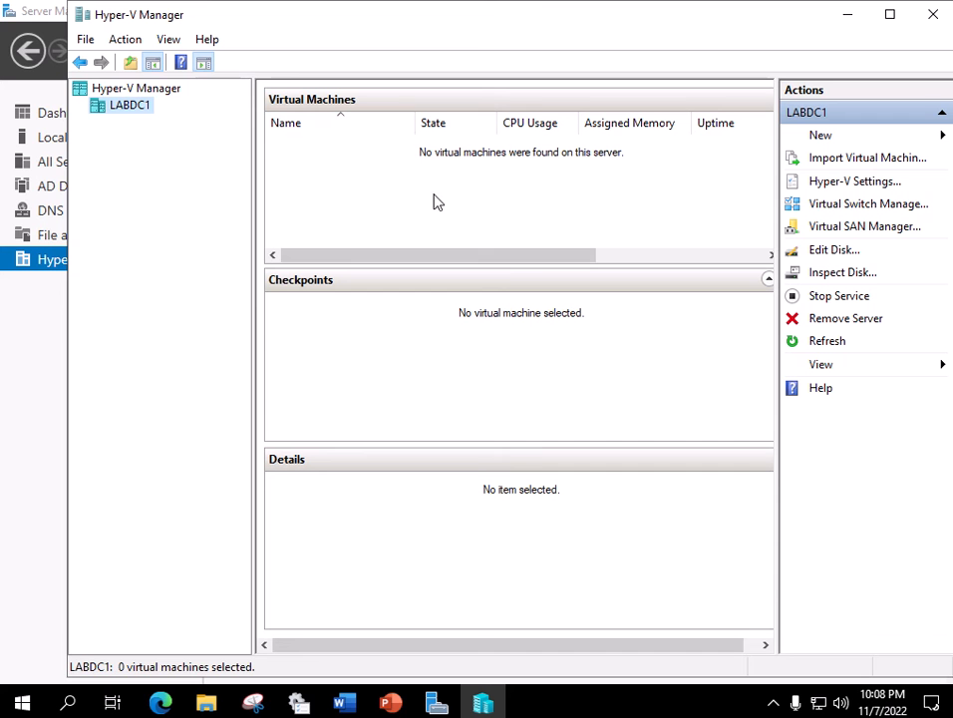
{"action": "mouse_move", "coordinate": [415, 191]}
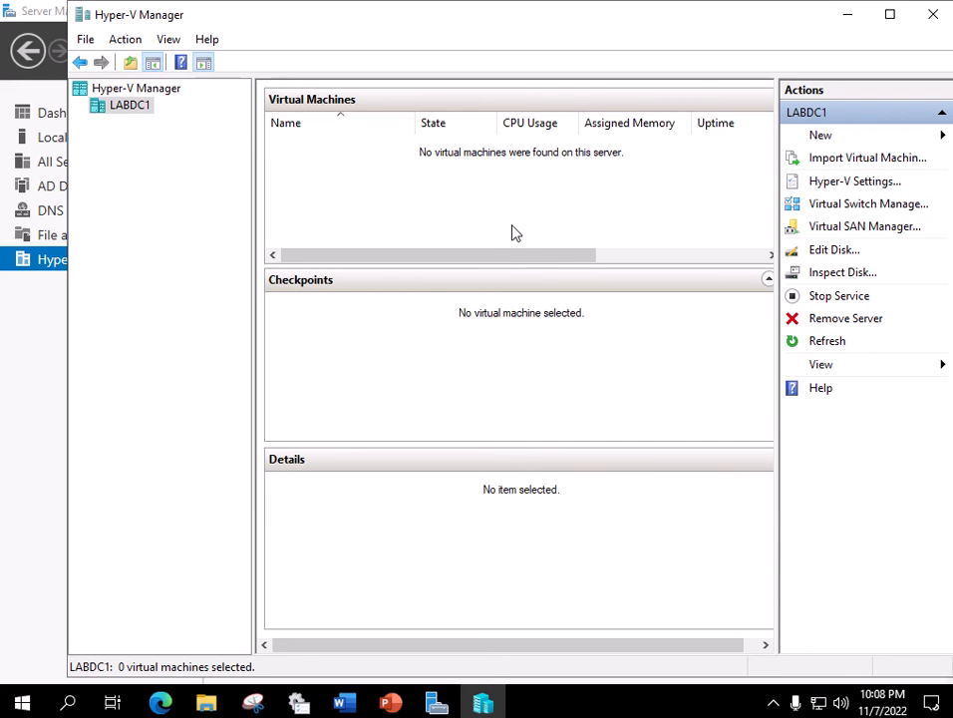
{"action": "mouse_move", "coordinate": [454, 222]}
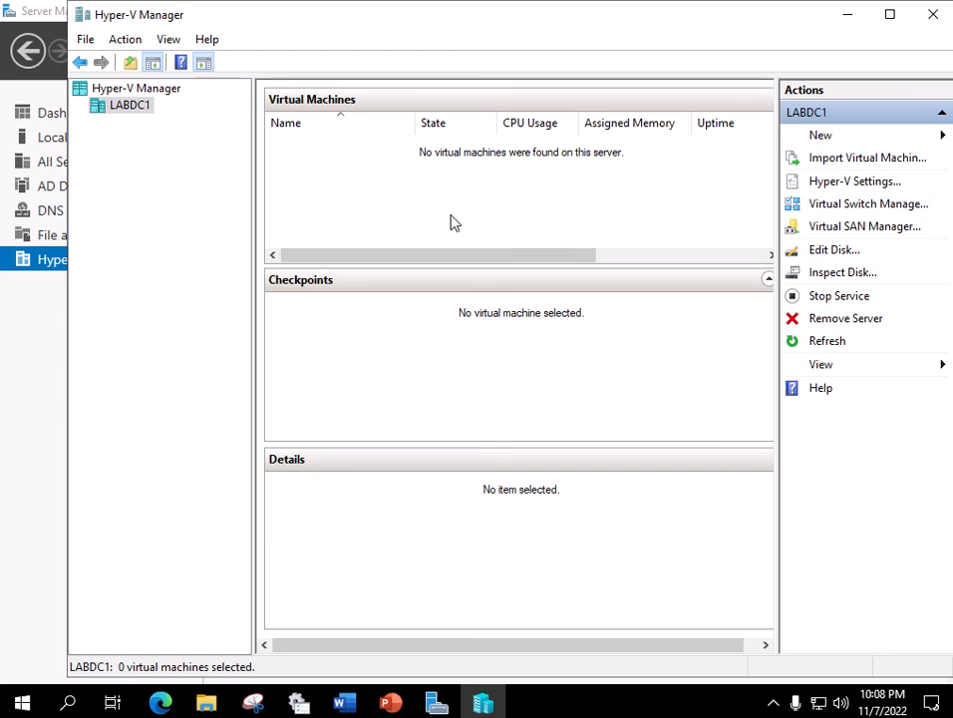
{"action": "mouse_move", "coordinate": [532, 241]}
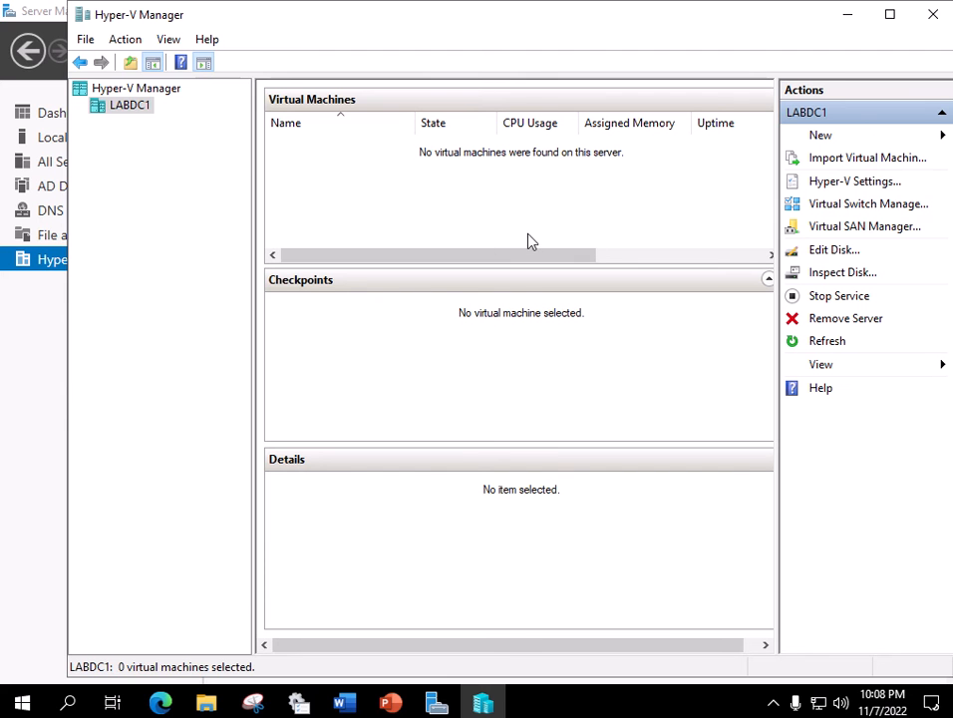
{"action": "mouse_move", "coordinate": [512, 147]}
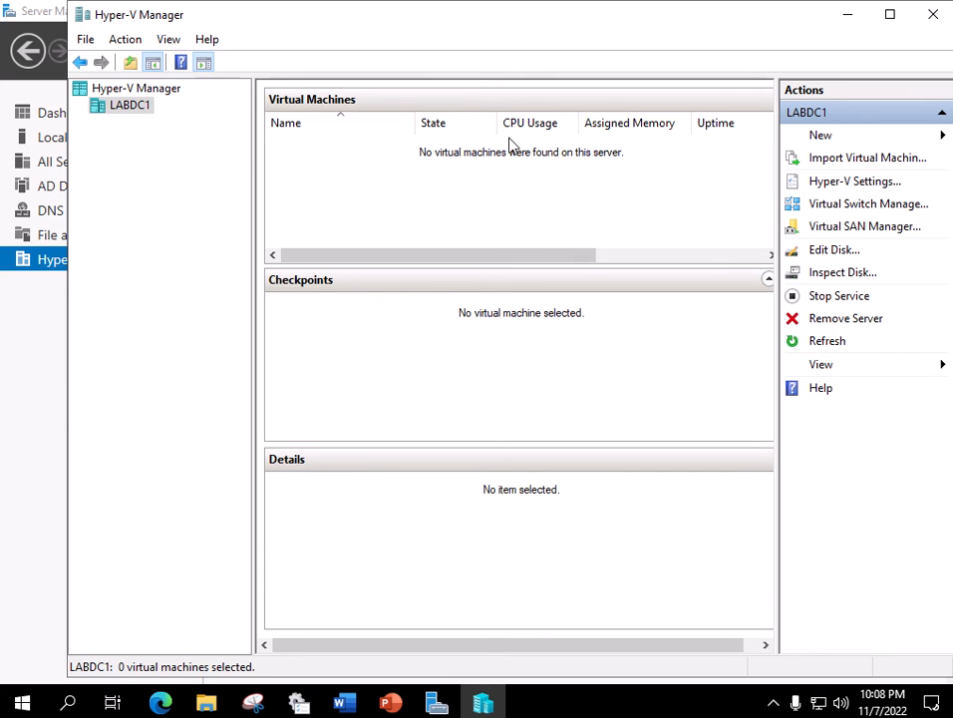
{"action": "mouse_move", "coordinate": [294, 196]}
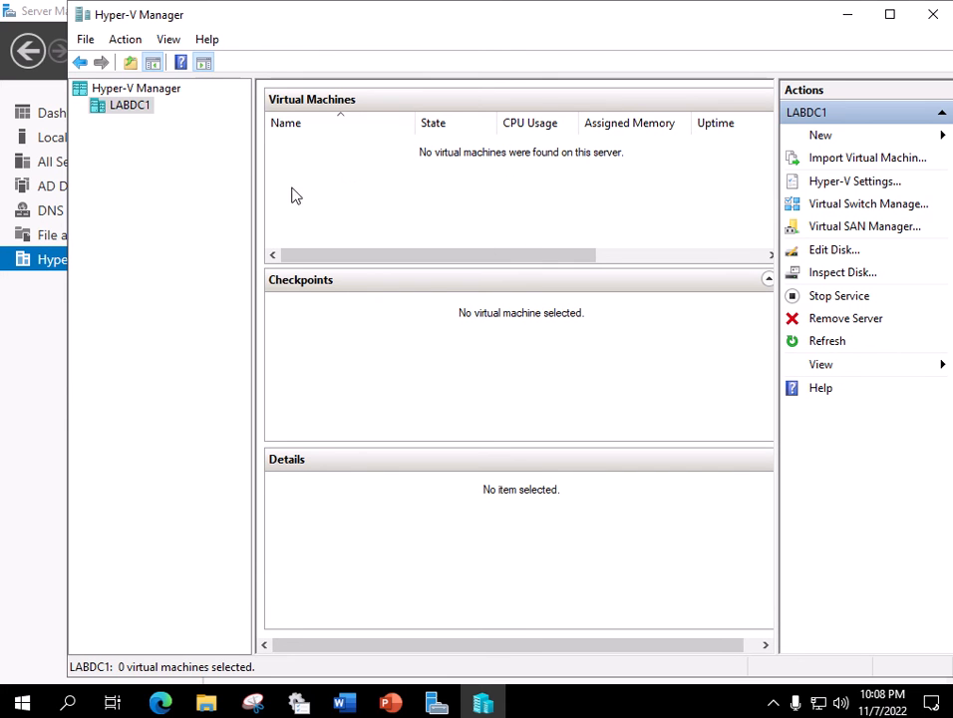
{"action": "mouse_move", "coordinate": [509, 178]}
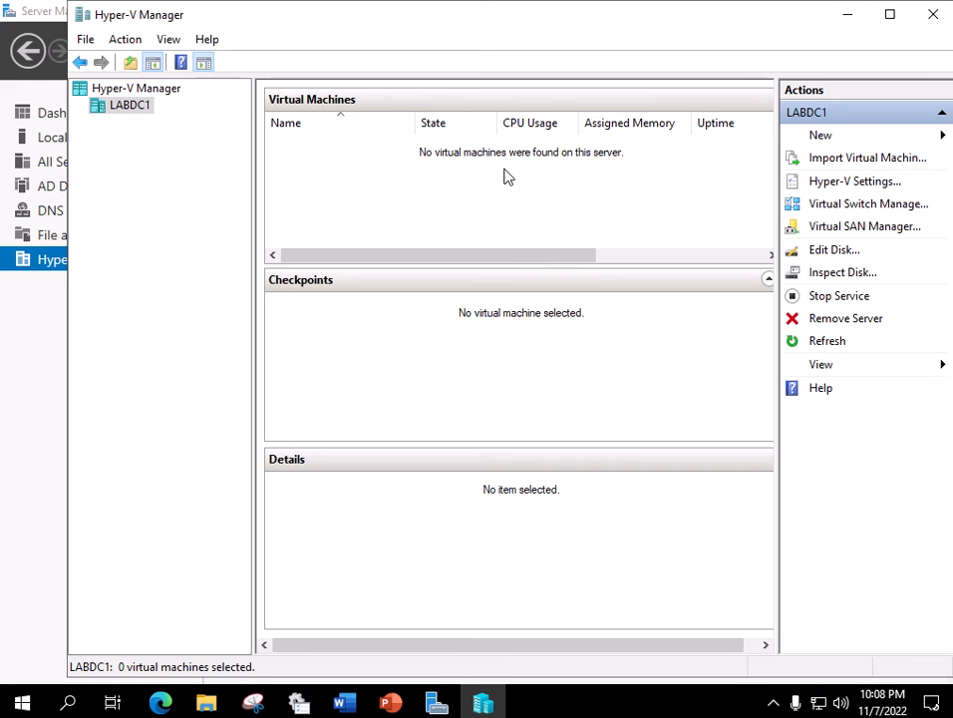
{"action": "mouse_move", "coordinate": [511, 177]}
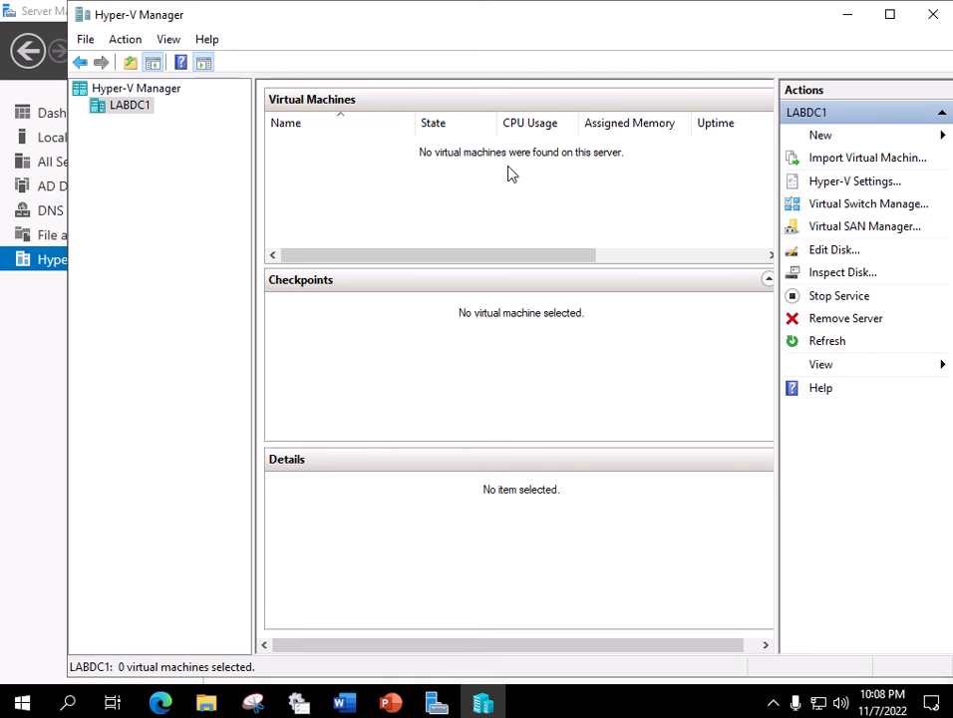
{"action": "mouse_move", "coordinate": [812, 181]}
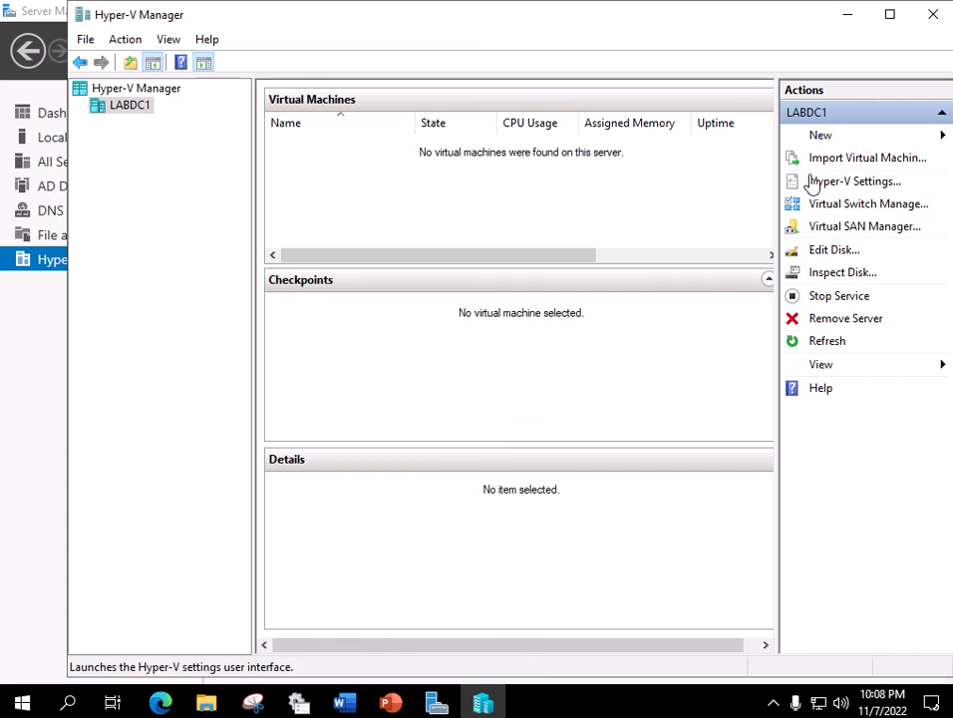
{"action": "mouse_move", "coordinate": [828, 158]}
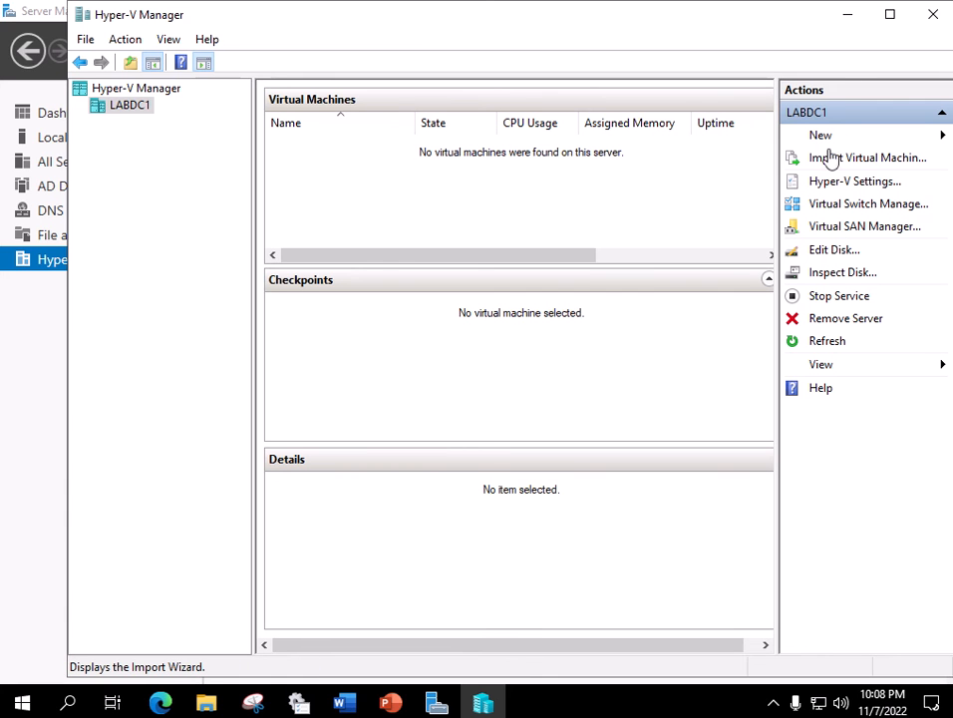
{"action": "mouse_move", "coordinate": [902, 162]}
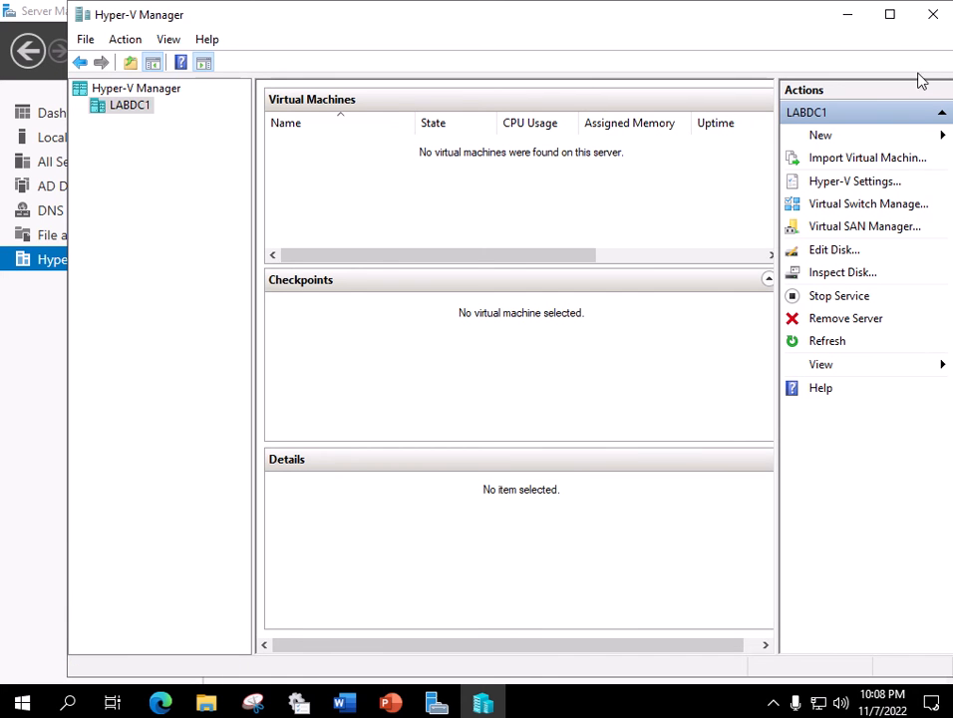
{"action": "mouse_move", "coordinate": [933, 17]}
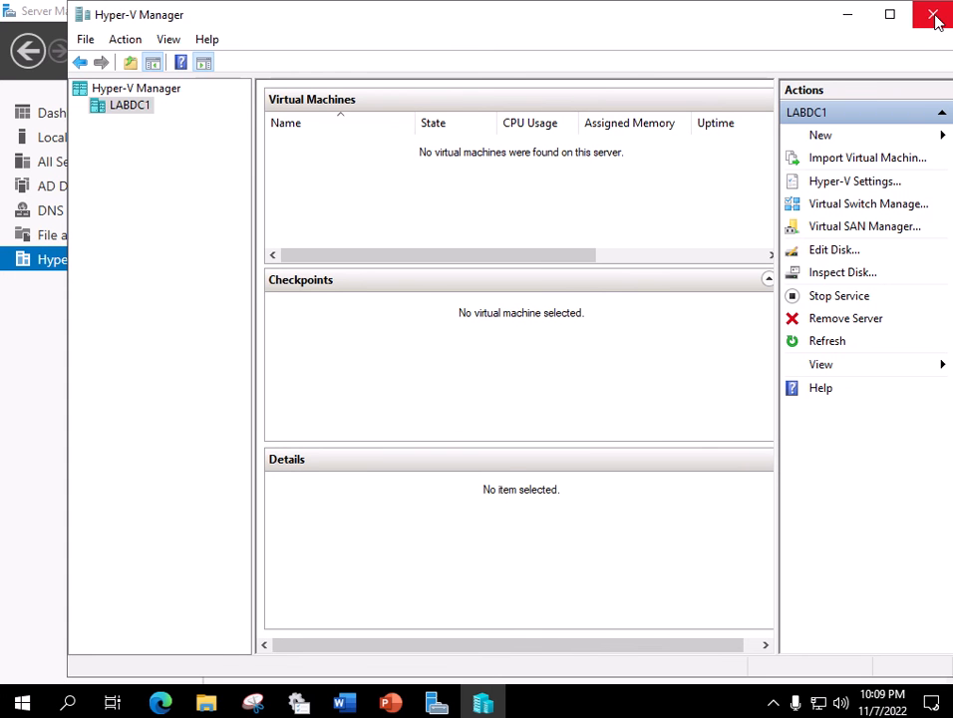
{"action": "left_click", "coordinate": [935, 17]}
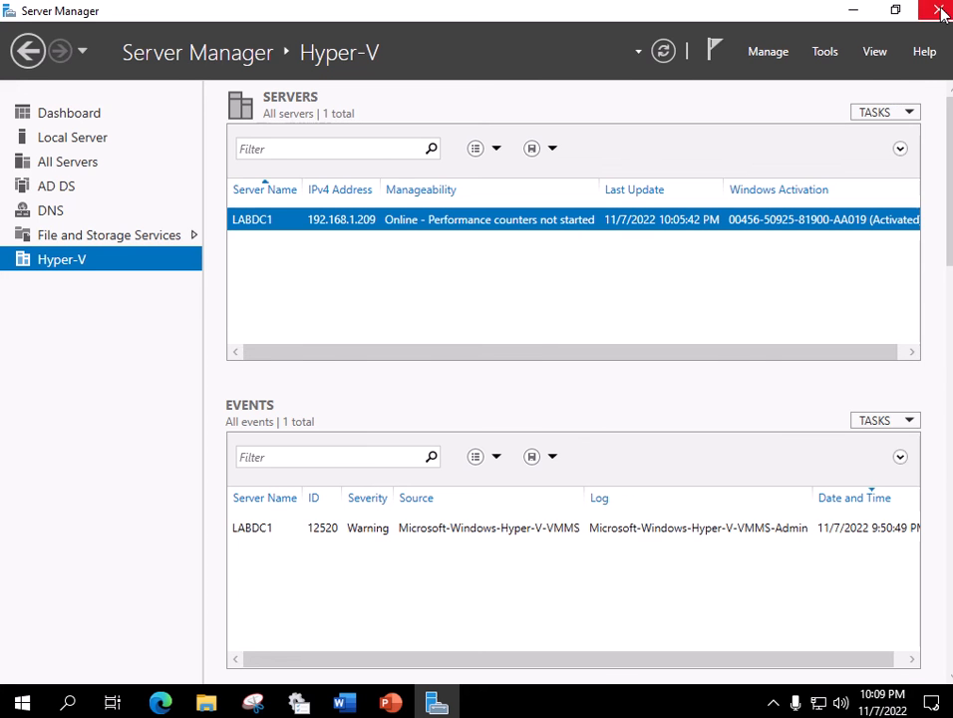
Close Server Manager to reveal File Explorer on the D: Wallpaper folder
{"action": "left_click", "coordinate": [942, 11]}
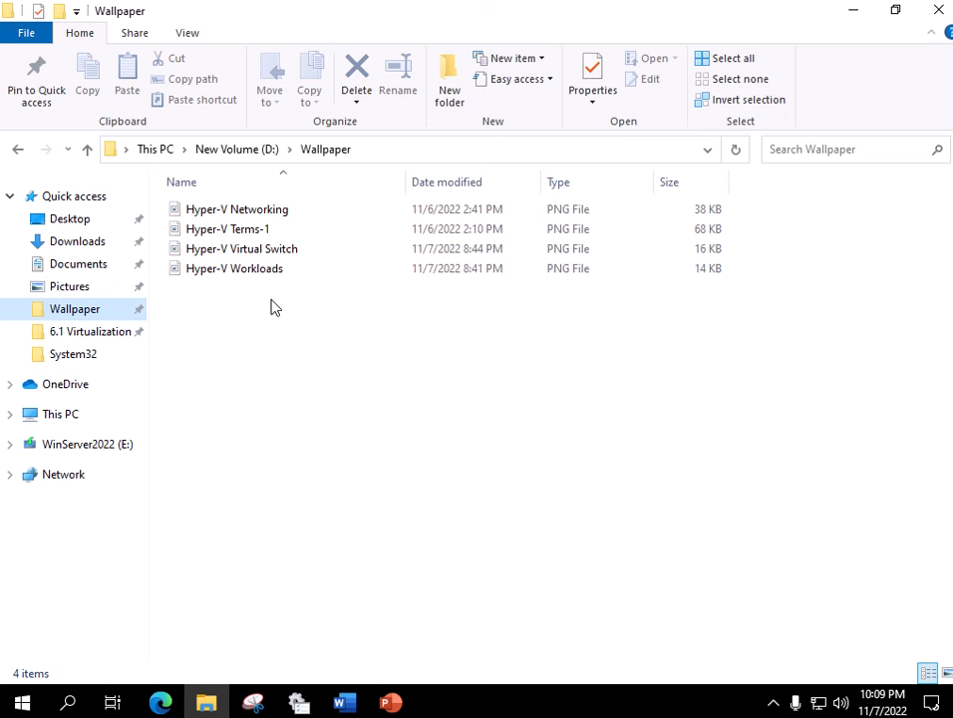
View and close Hyper-V Terms-1.png in Paint, then open Hyper-V Workloads.png
{"action": "left_click", "coordinate": [227, 228]}
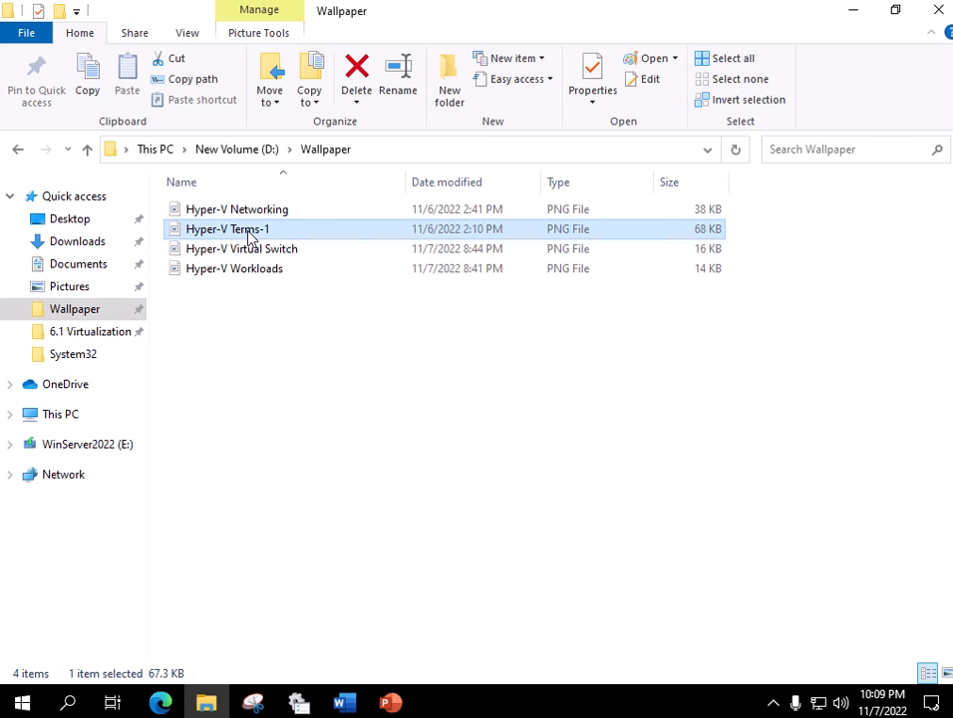
{"action": "double_click", "coordinate": [228, 229]}
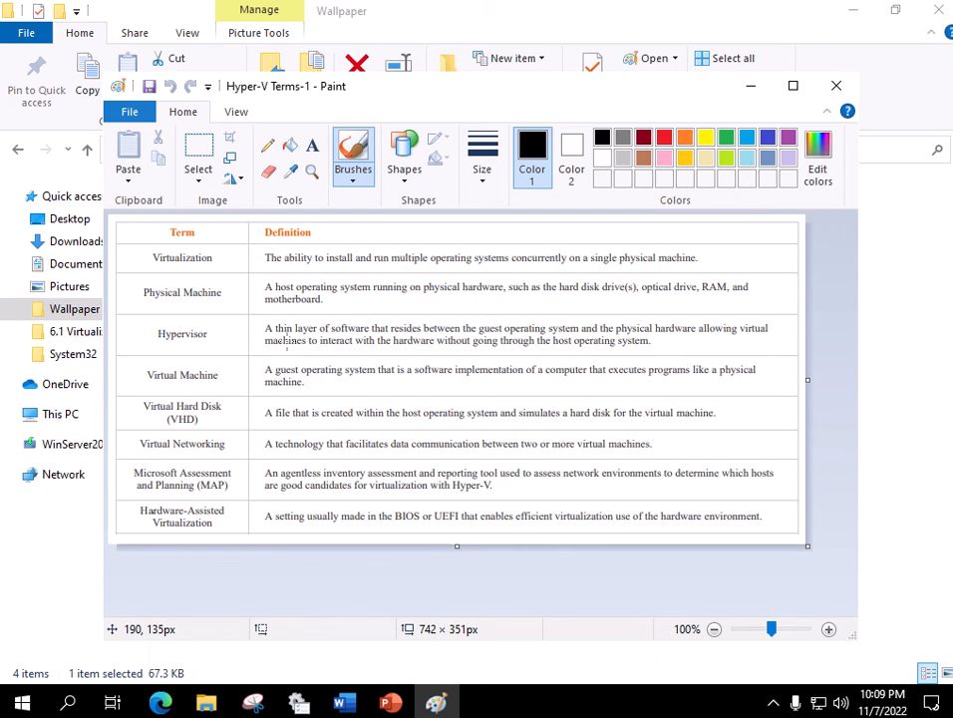
{"action": "mouse_move", "coordinate": [190, 558]}
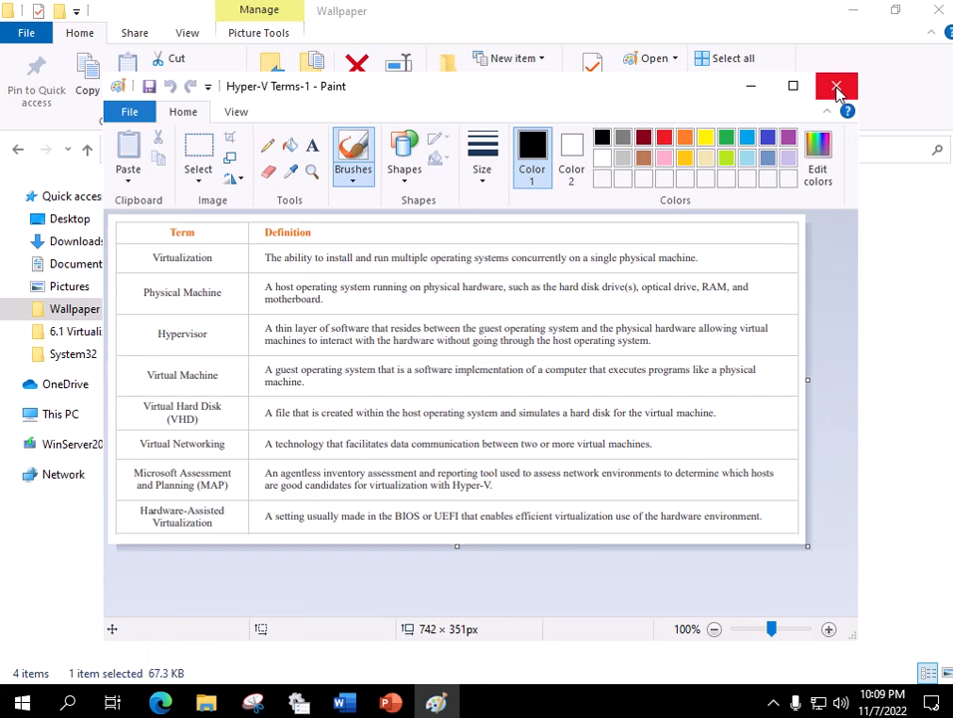
{"action": "left_click", "coordinate": [836, 86]}
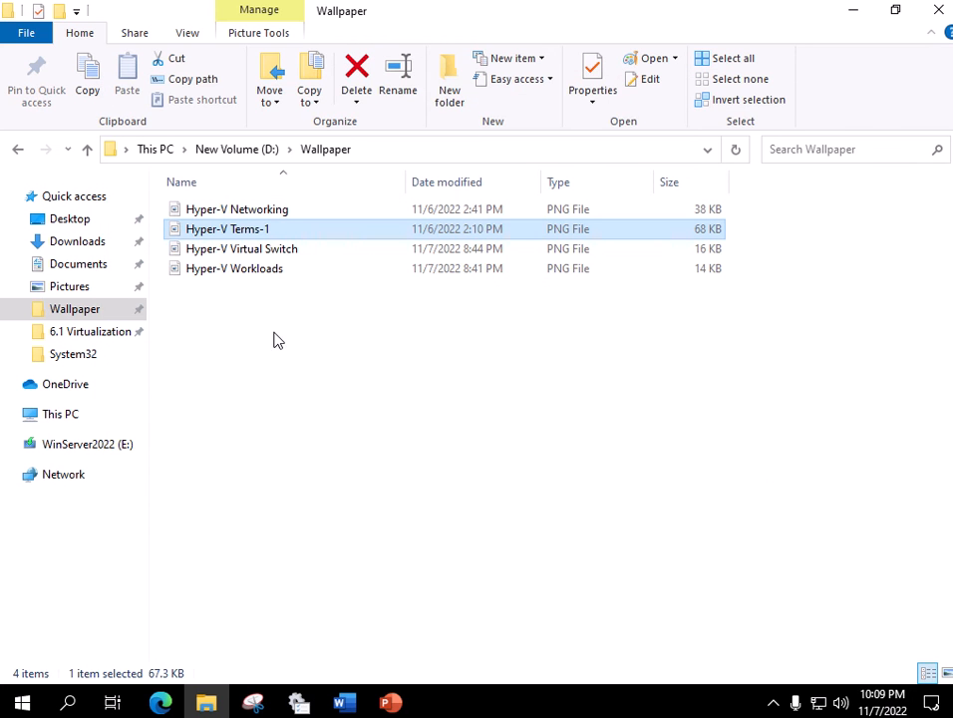
{"action": "double_click", "coordinate": [234, 268]}
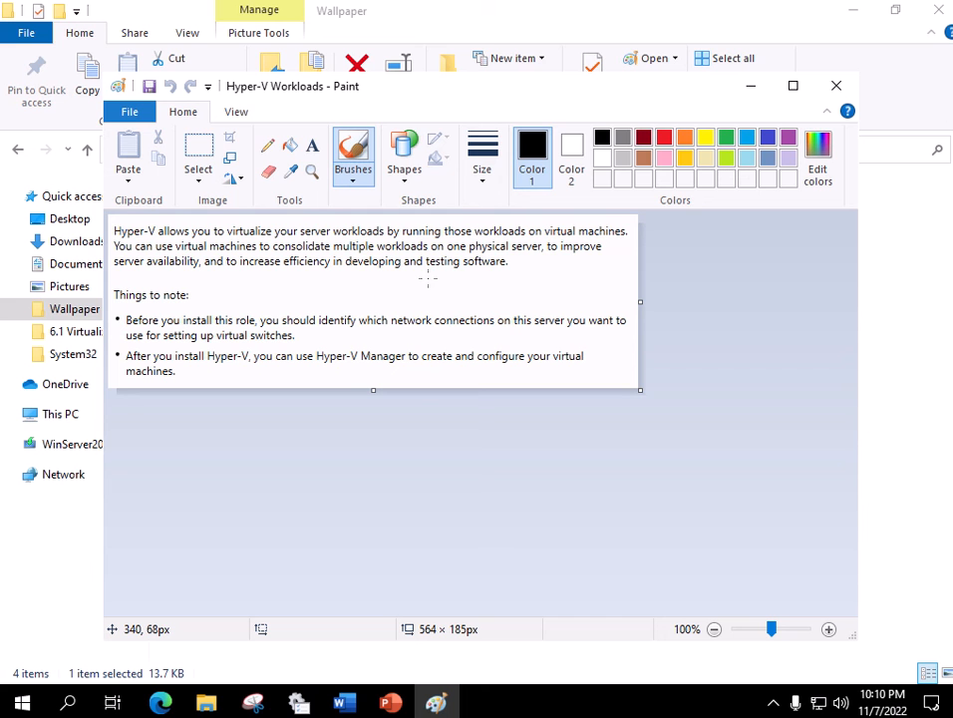
{"action": "mouse_move", "coordinate": [429, 279]}
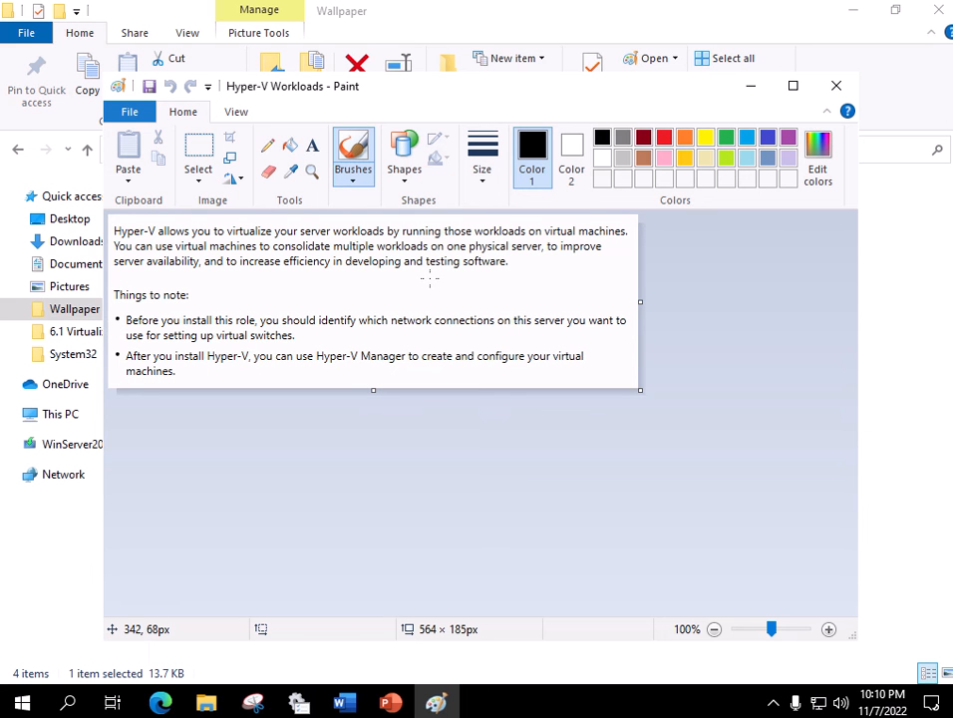
{"action": "mouse_move", "coordinate": [417, 277]}
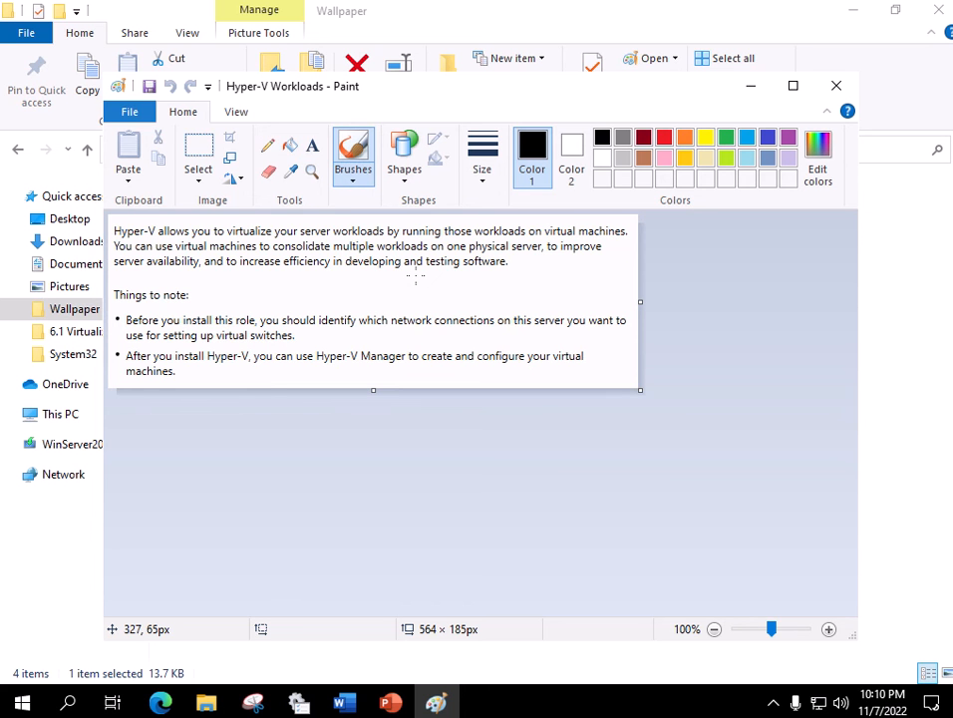
{"action": "mouse_move", "coordinate": [434, 432]}
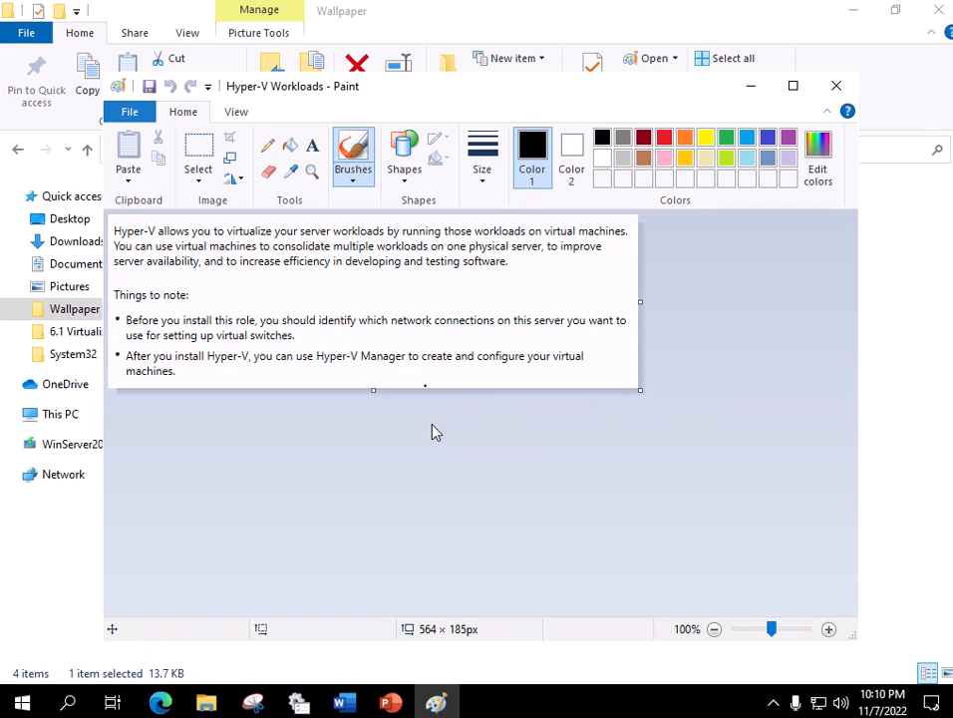
{"action": "mouse_move", "coordinate": [433, 431]}
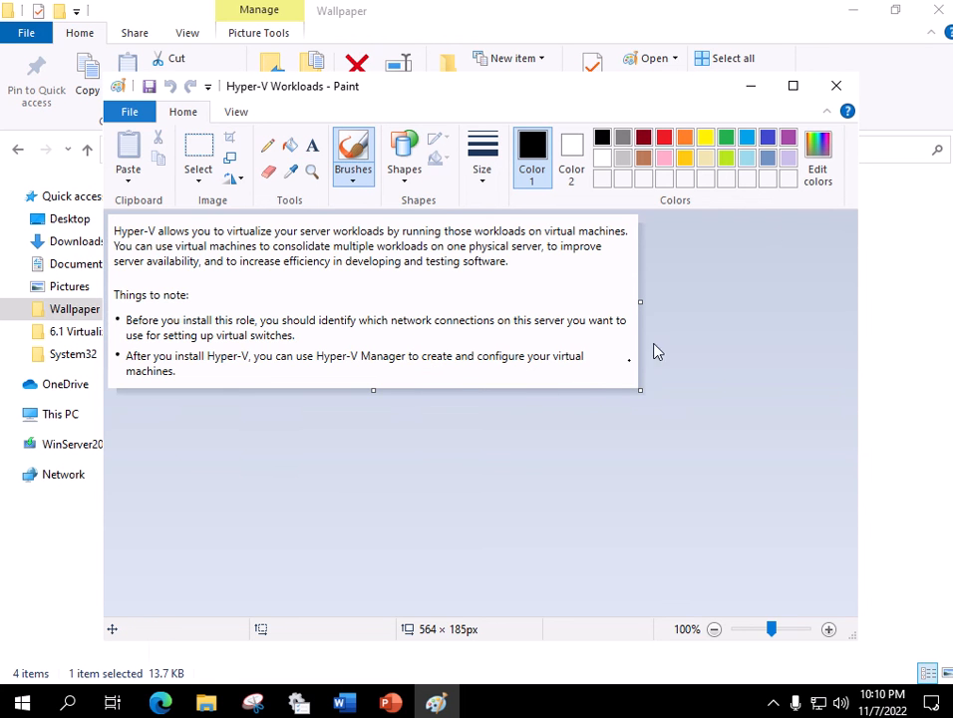
{"action": "mouse_move", "coordinate": [841, 103]}
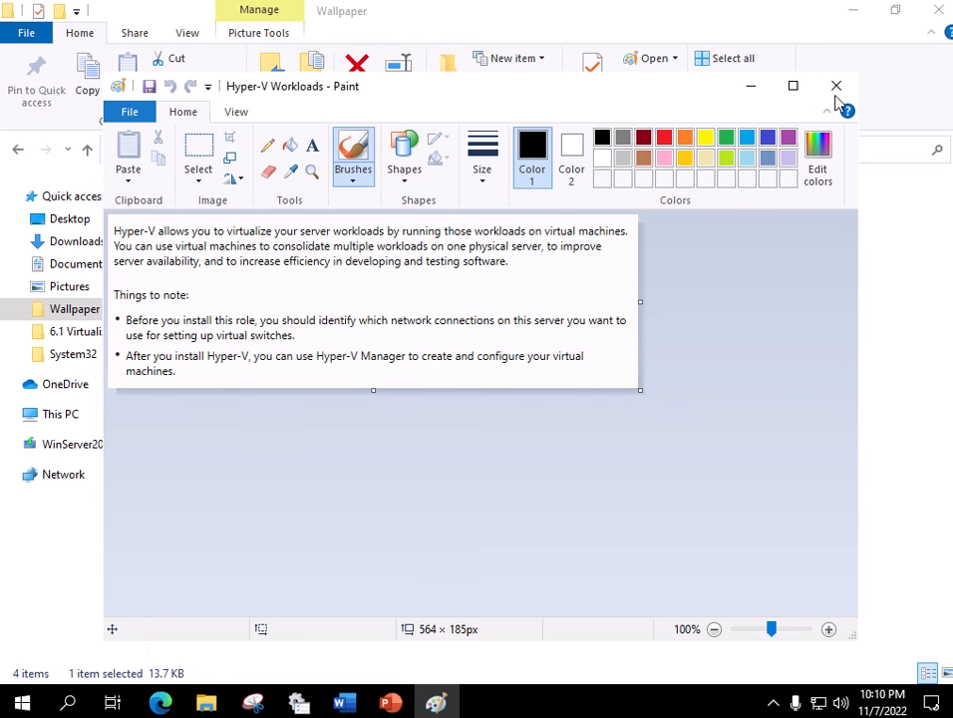
Close the Hyper-V Workloads image in Paint after reading its notes
{"action": "left_click", "coordinate": [836, 85]}
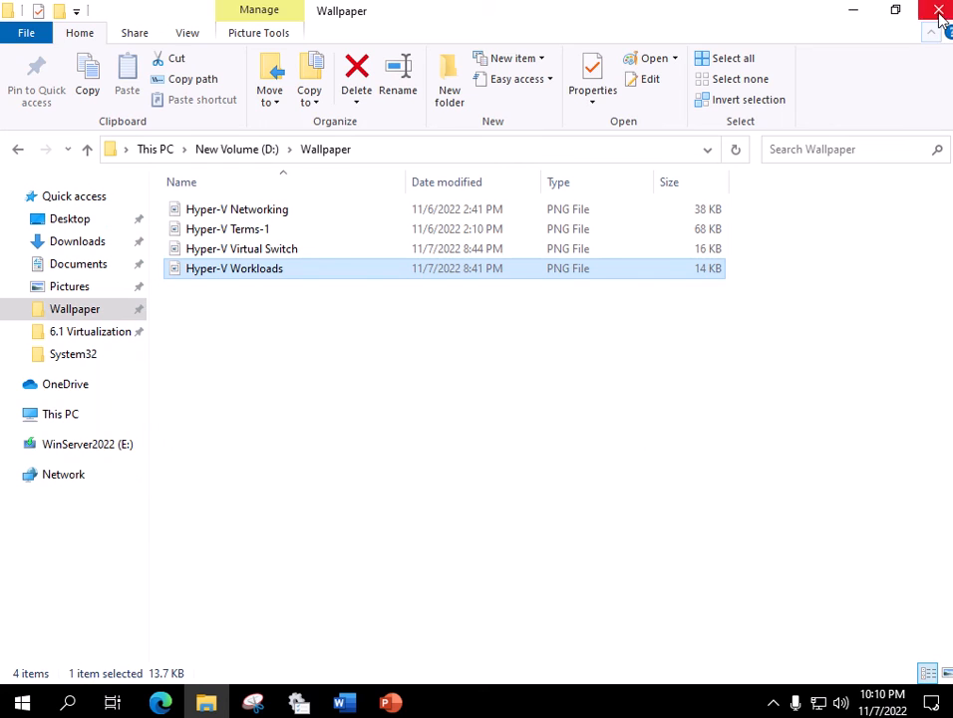